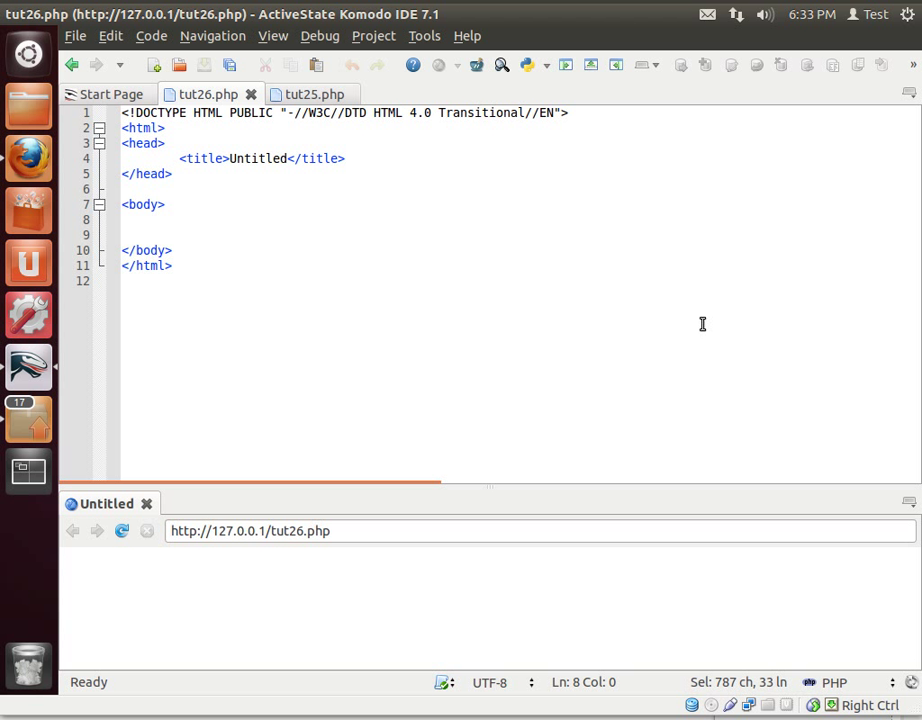
mouse_move(352, 360)
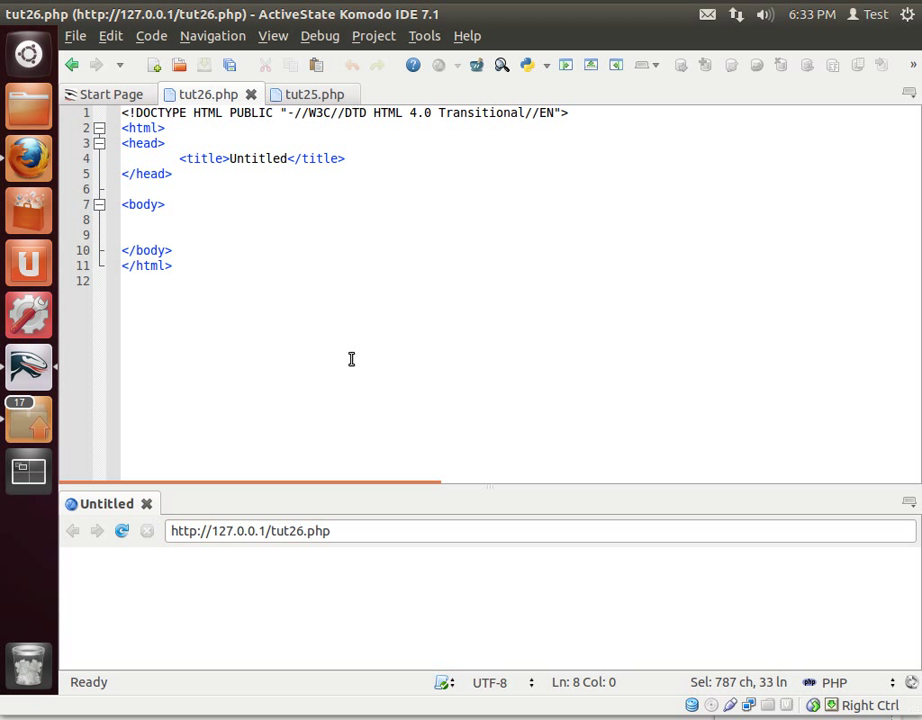
- Place the cursor in tut26.php's body to paste the upload form and PHP handling code
click(308, 94)
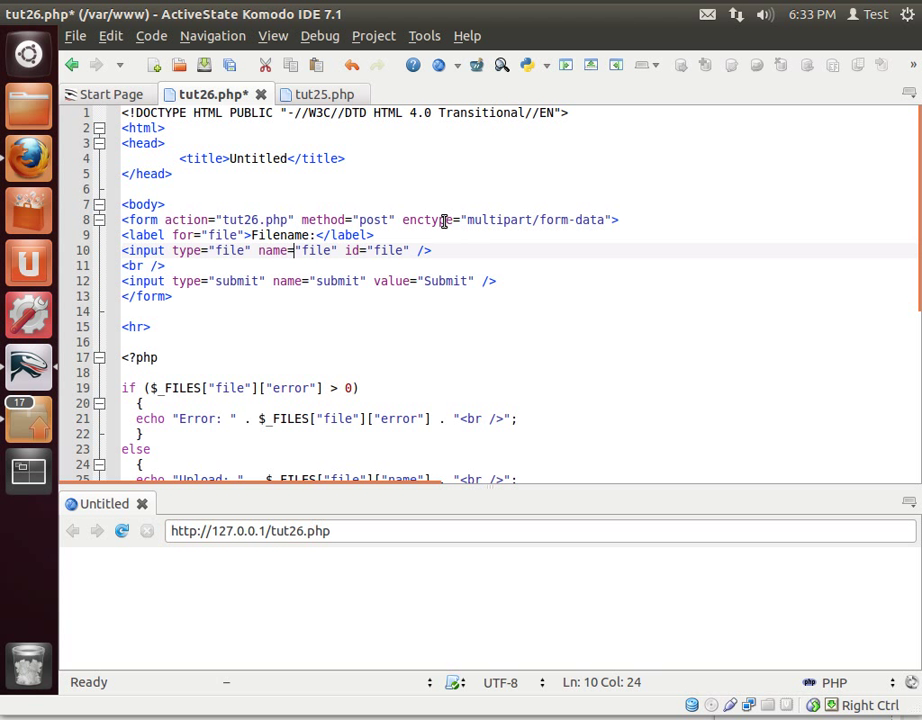
- Review the form's multipart encoding and submit input before clearing the PHP block
double_click(498, 218)
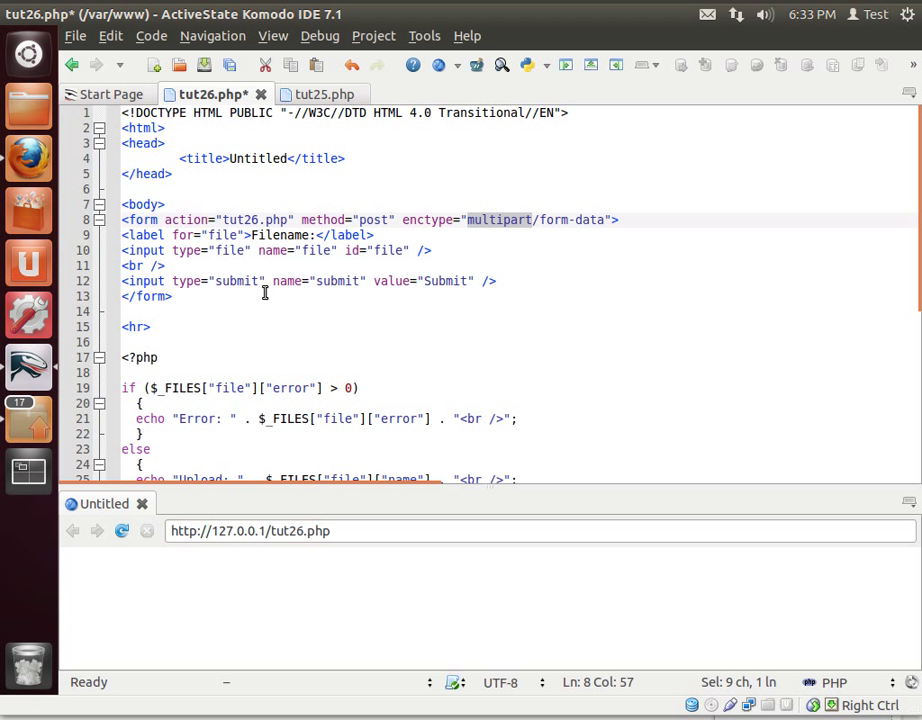
double_click(236, 280)
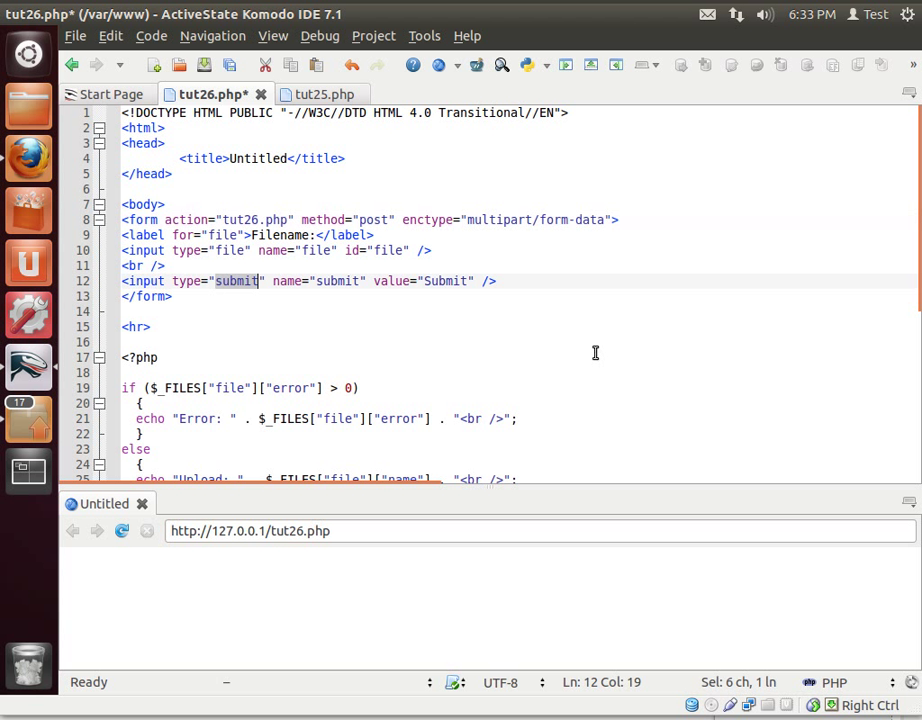
mouse_move(242, 250)
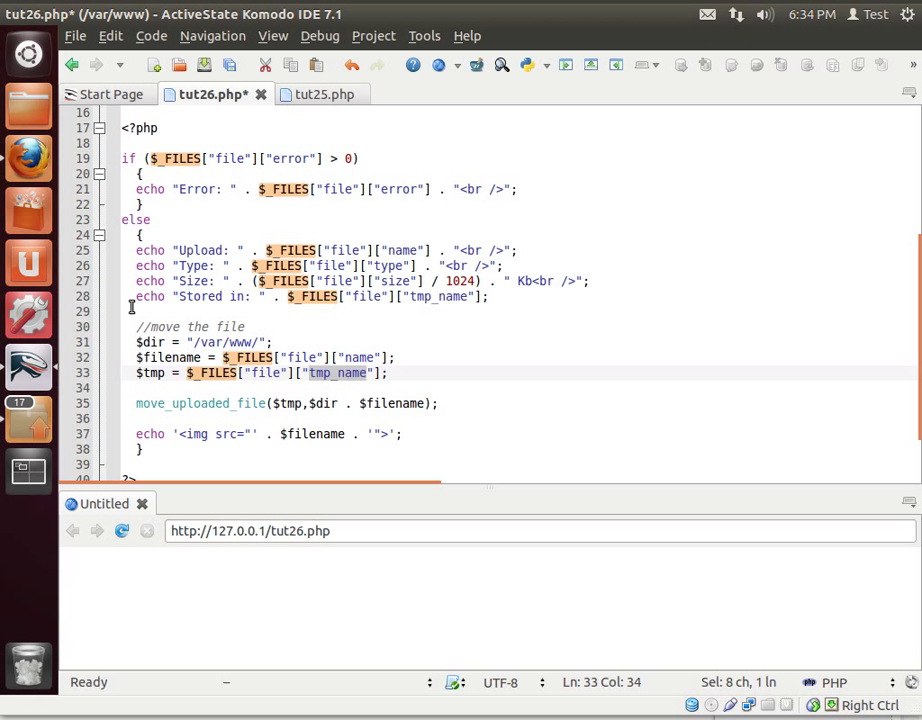
mouse_move(398, 248)
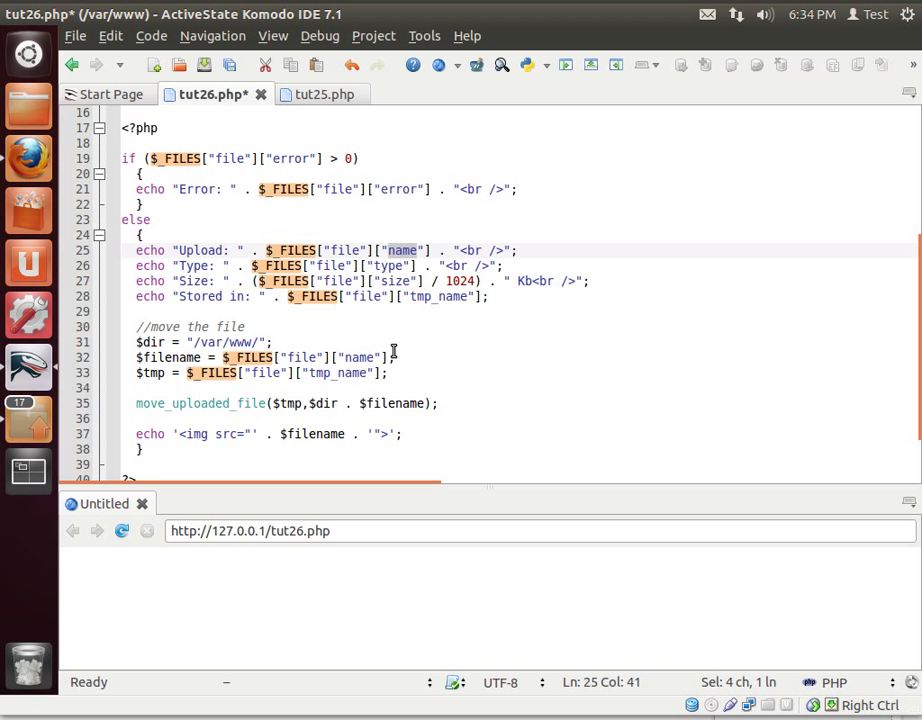
mouse_move(420, 438)
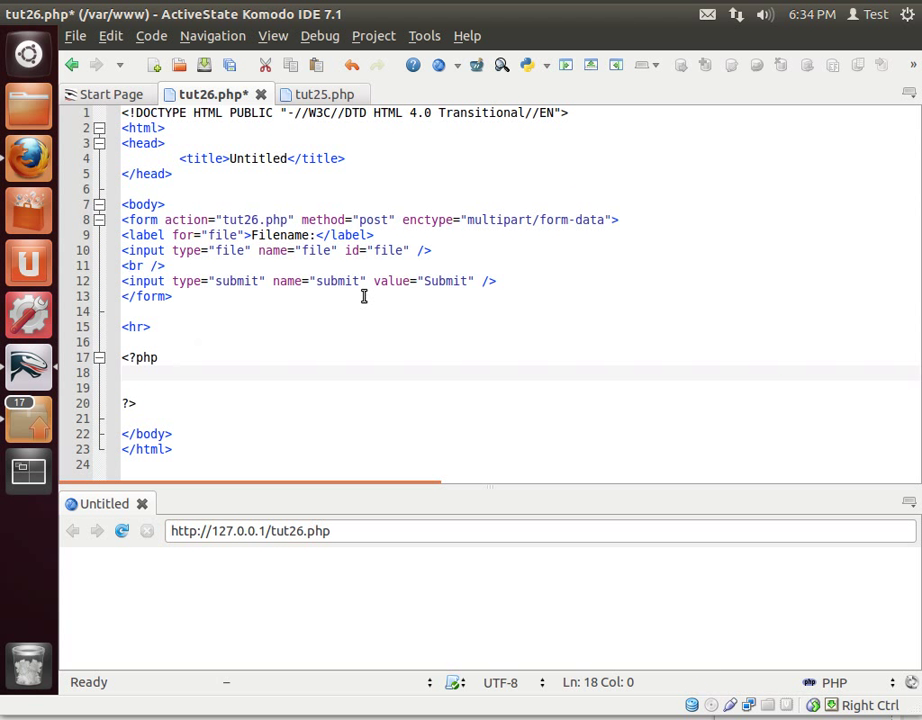
- Rename the file input to file[] and duplicate it so the form has two file fields
double_click(240, 218)
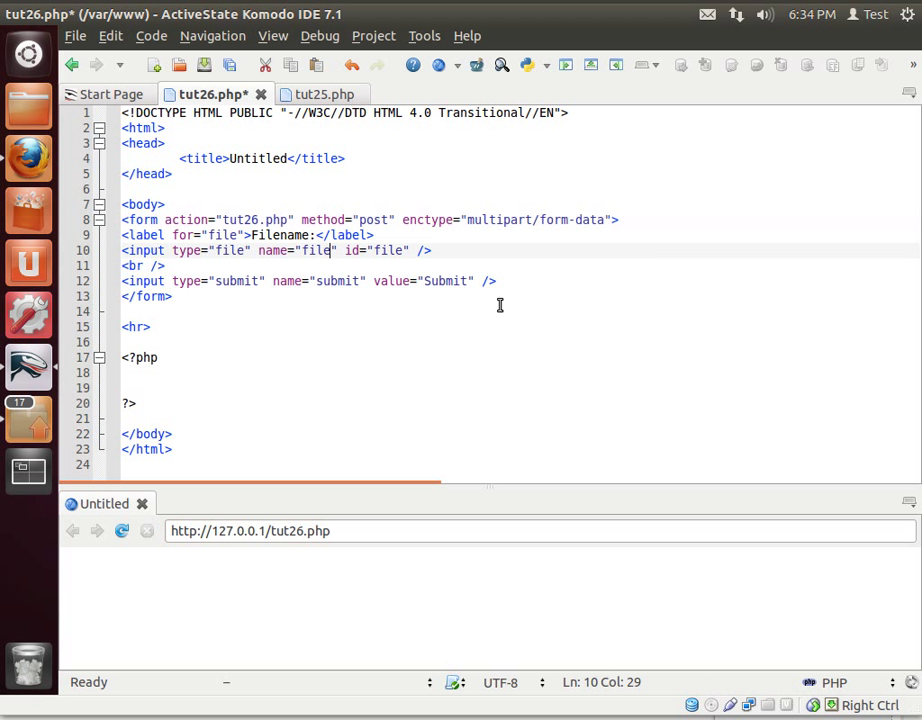
text([])
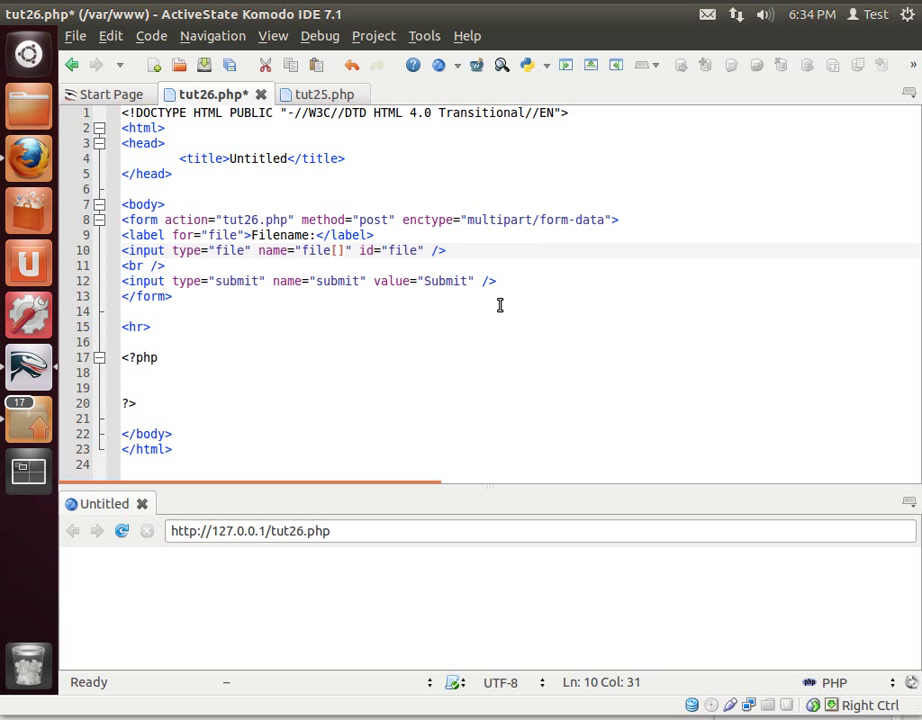
drag(448, 250, 144, 264)
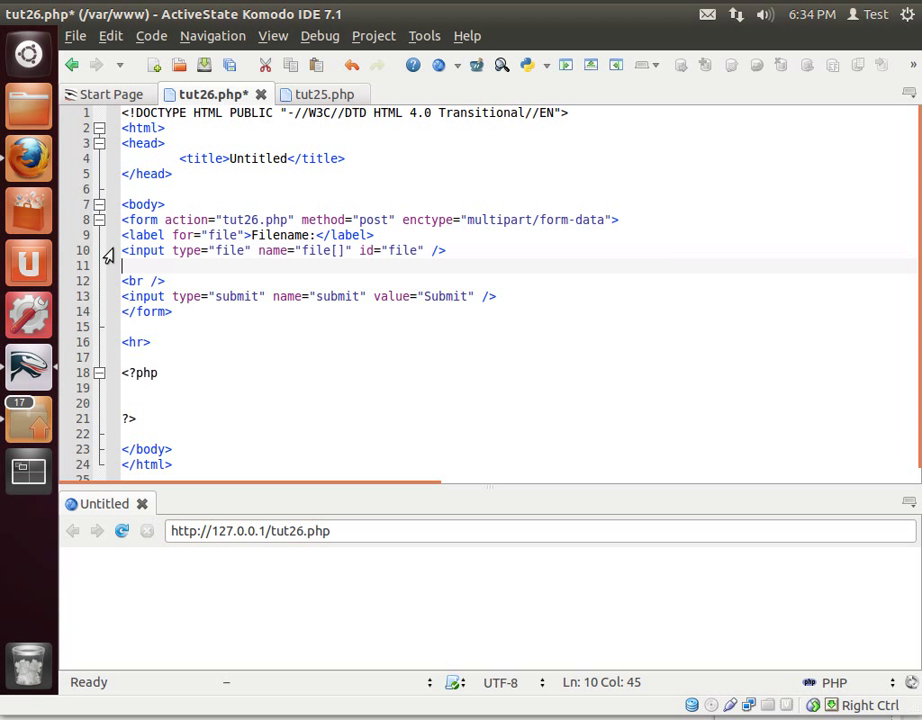
text(<input type="file" name="file[]" id="file" />)
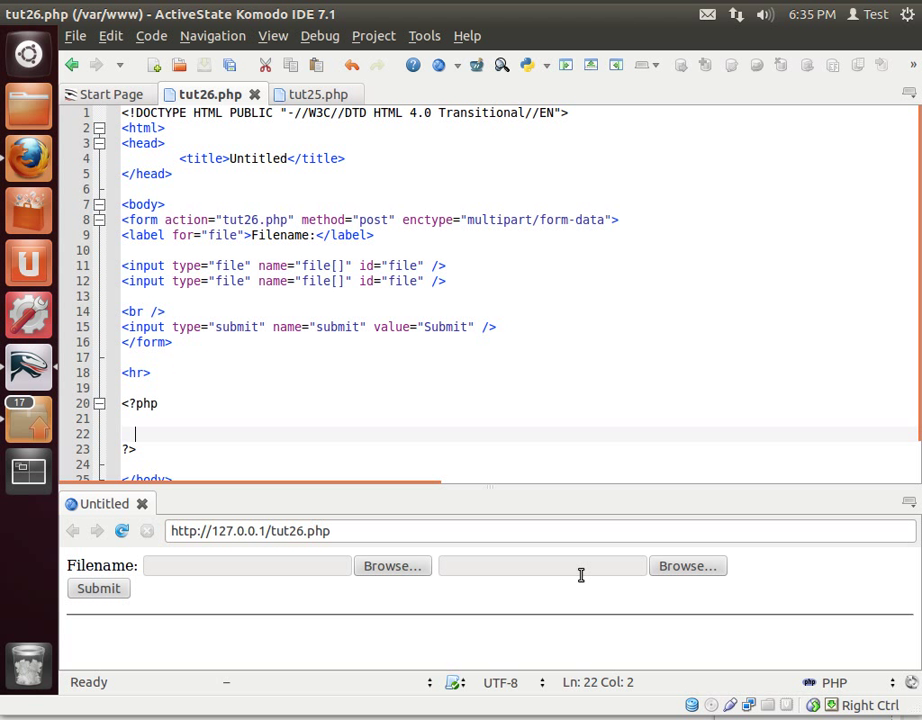
mouse_move(316, 336)
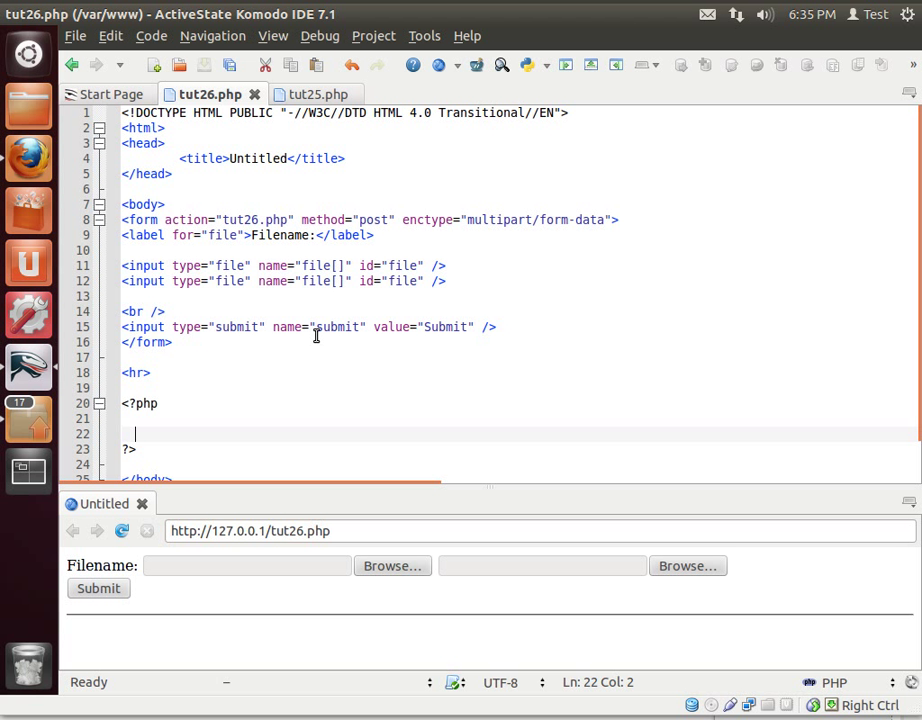
- Write a foreach over $_FILES as $id => $name inside the PHP block
text(for)
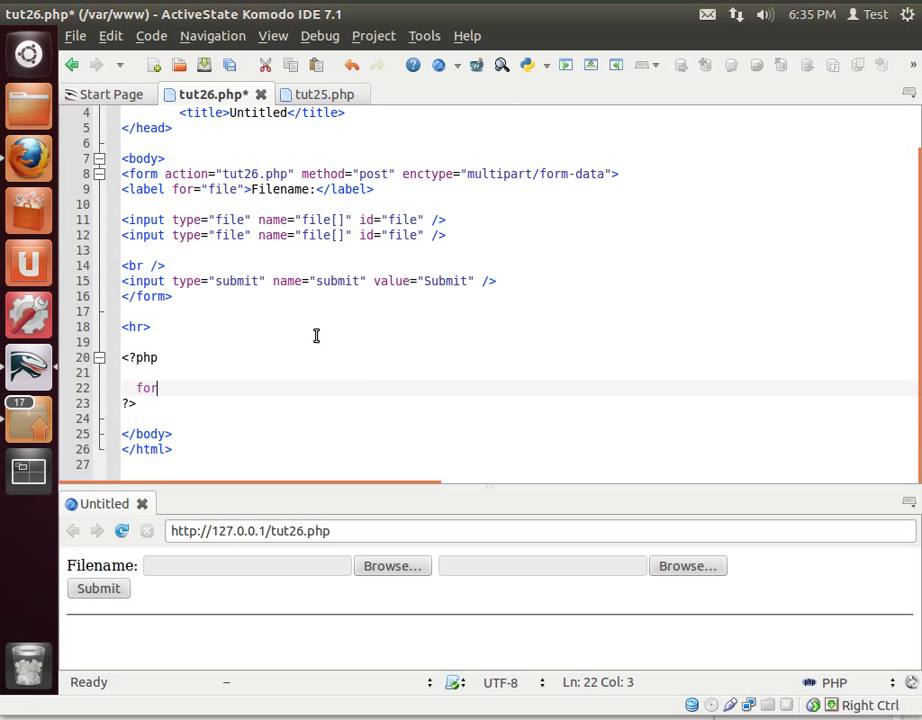
text(each())
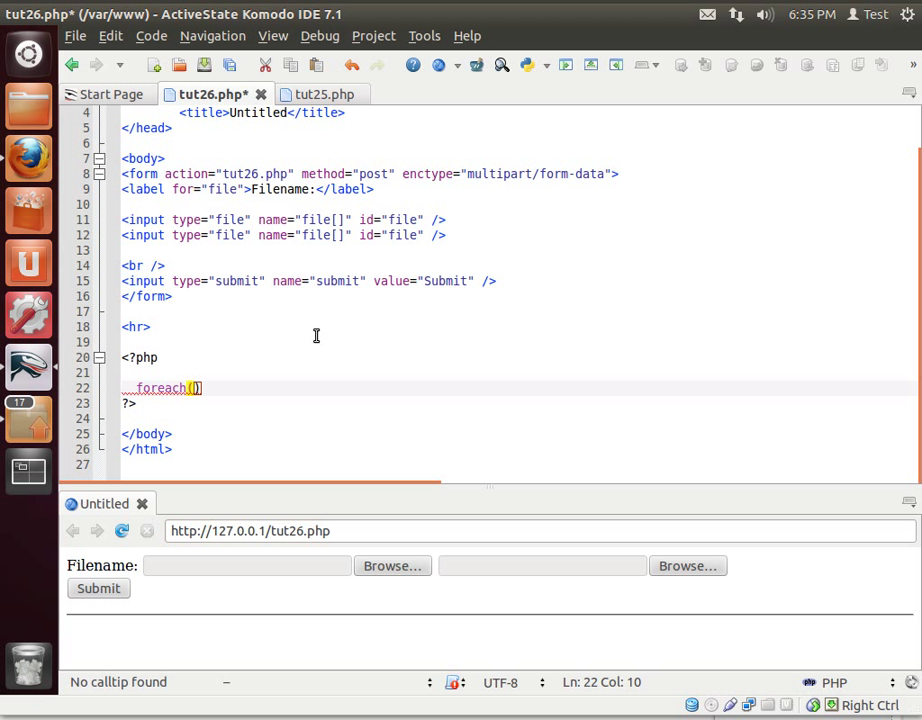
text($_File)
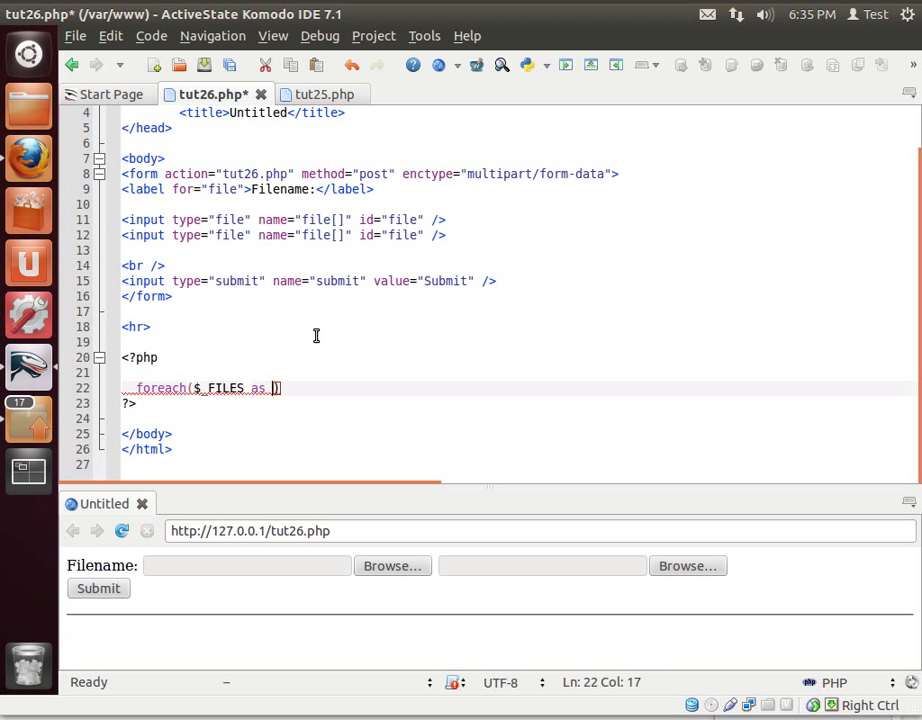
text($)
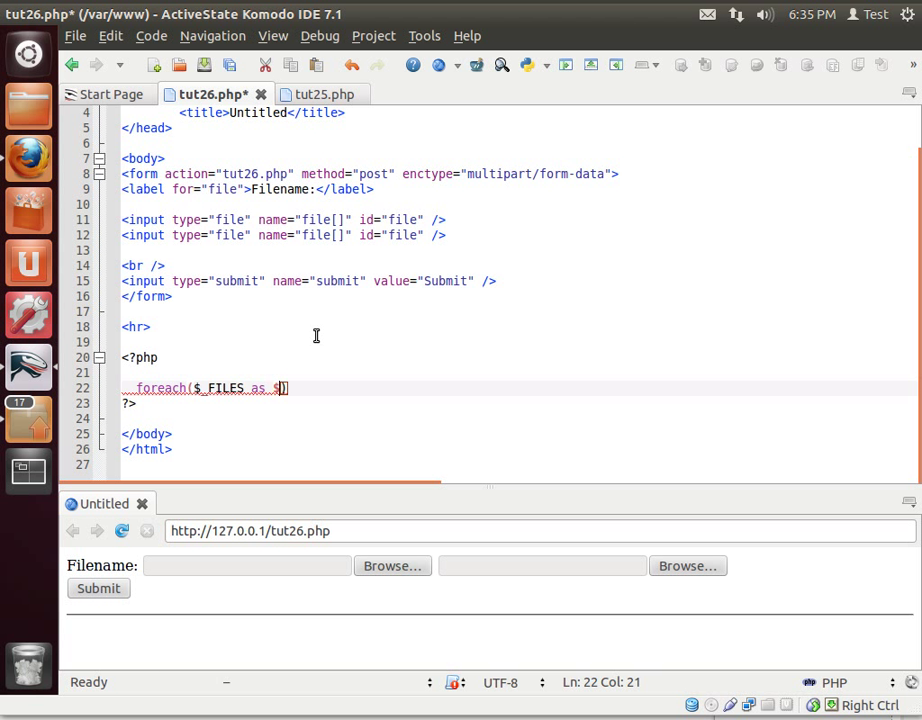
text(id =>)
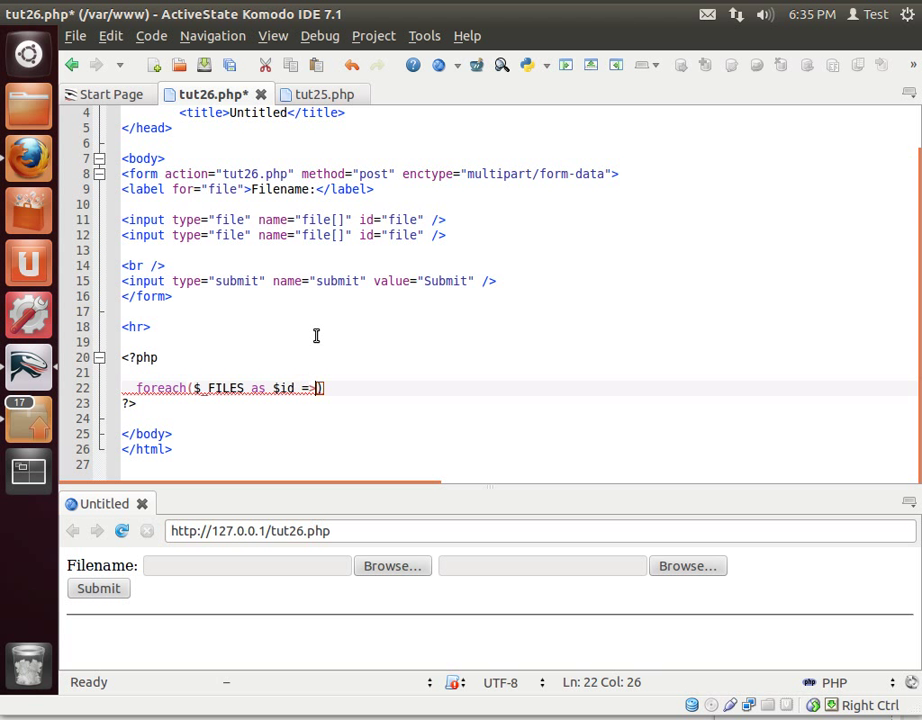
text($)
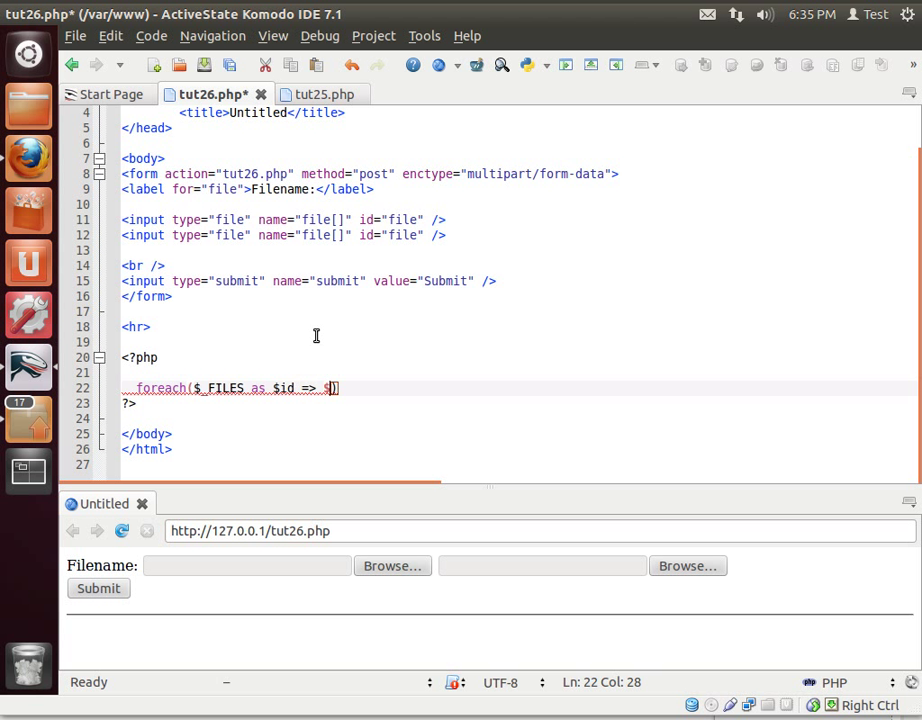
text(name])
text({)
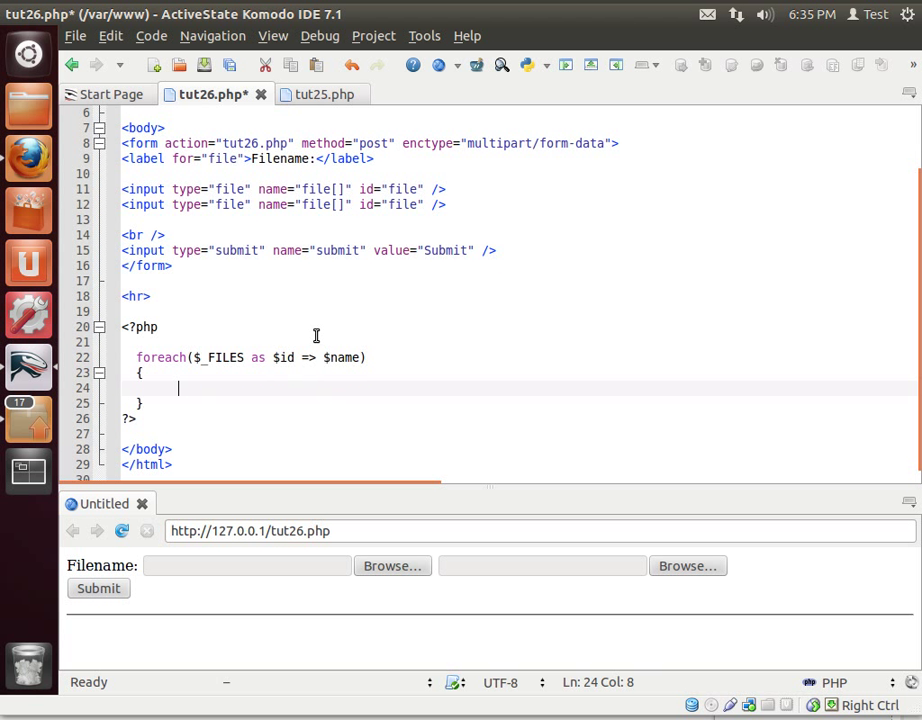
- Inside the loop echo $id . " " . $name and save tut26.php
text(ec)
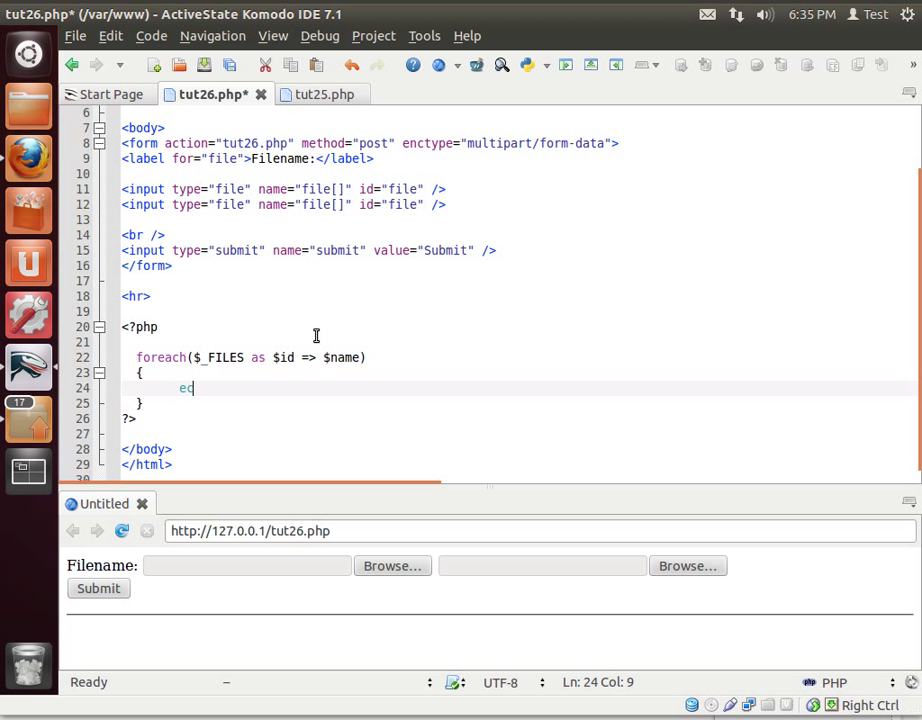
text(ho)
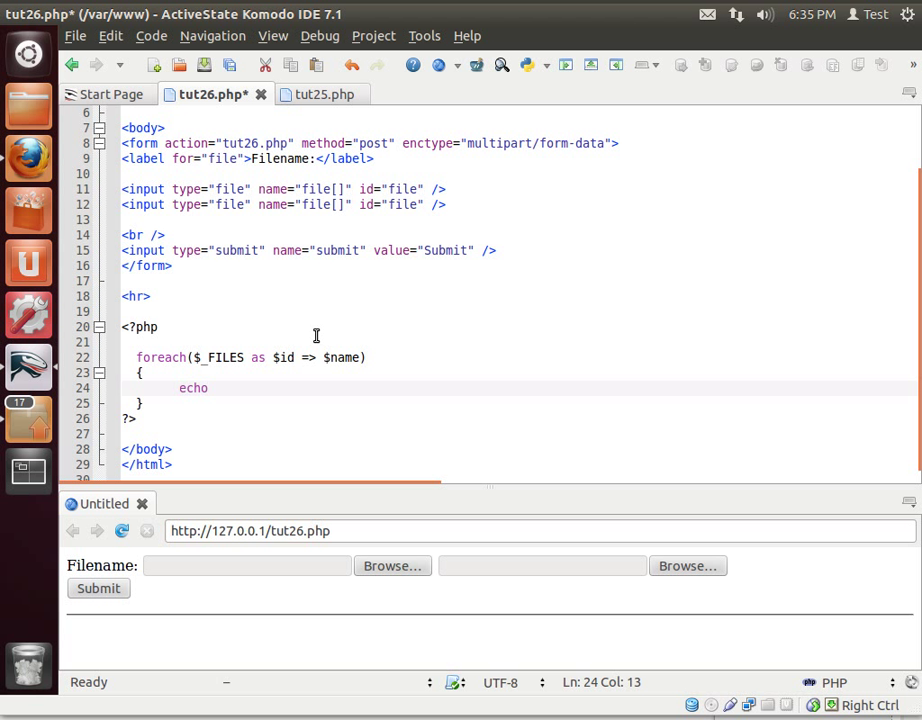
text($)
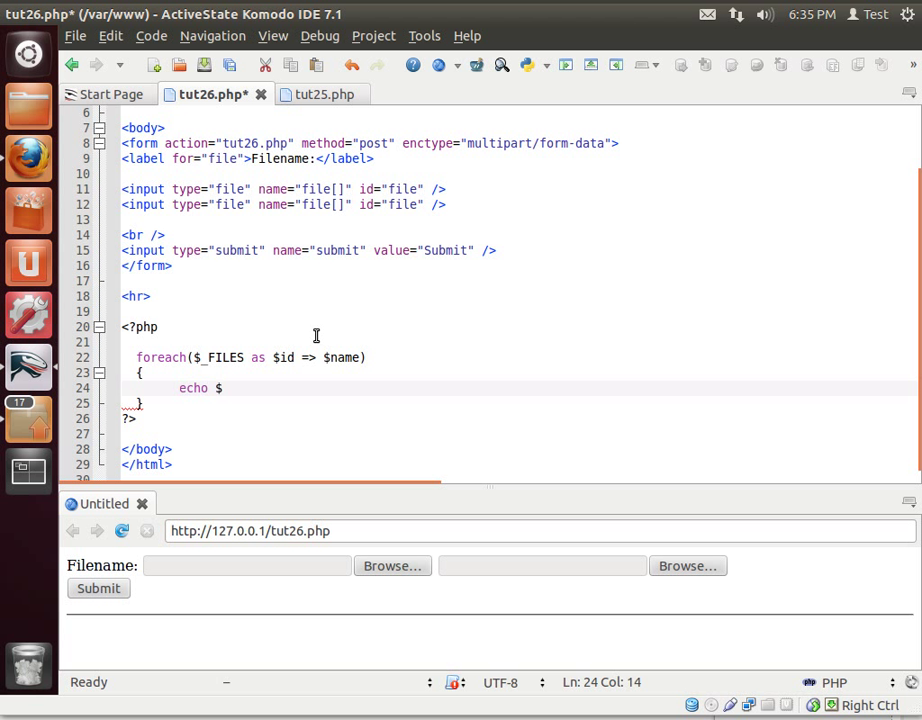
text(id)
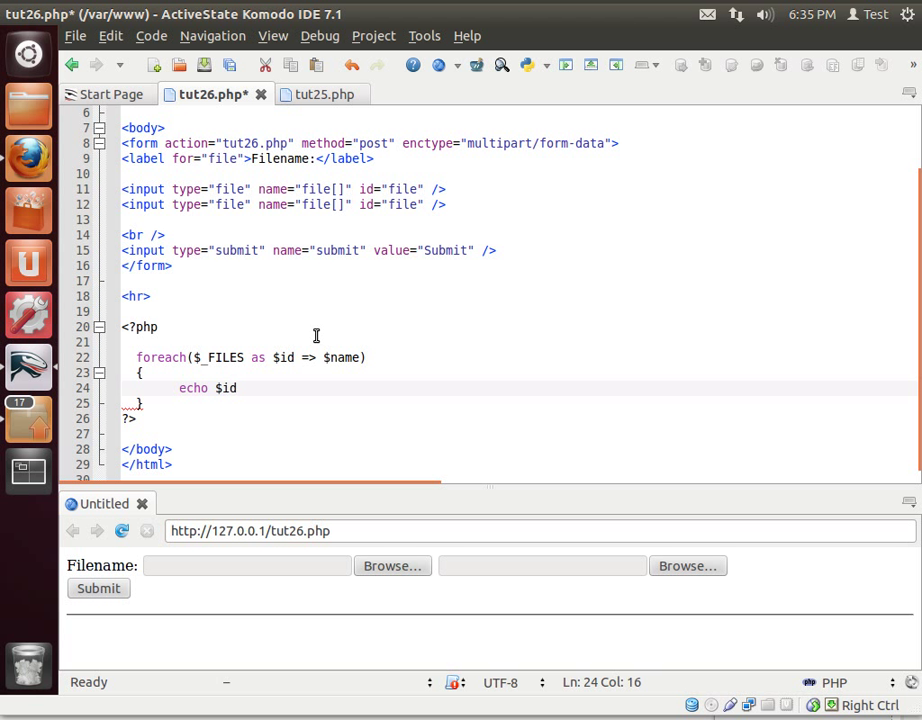
text(.)
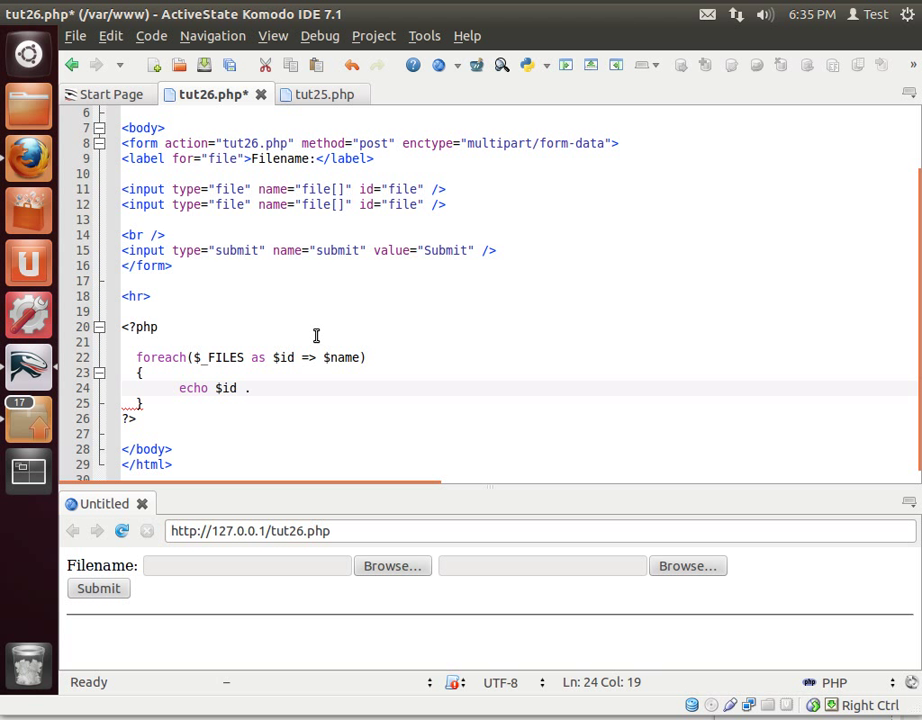
text(" " .)
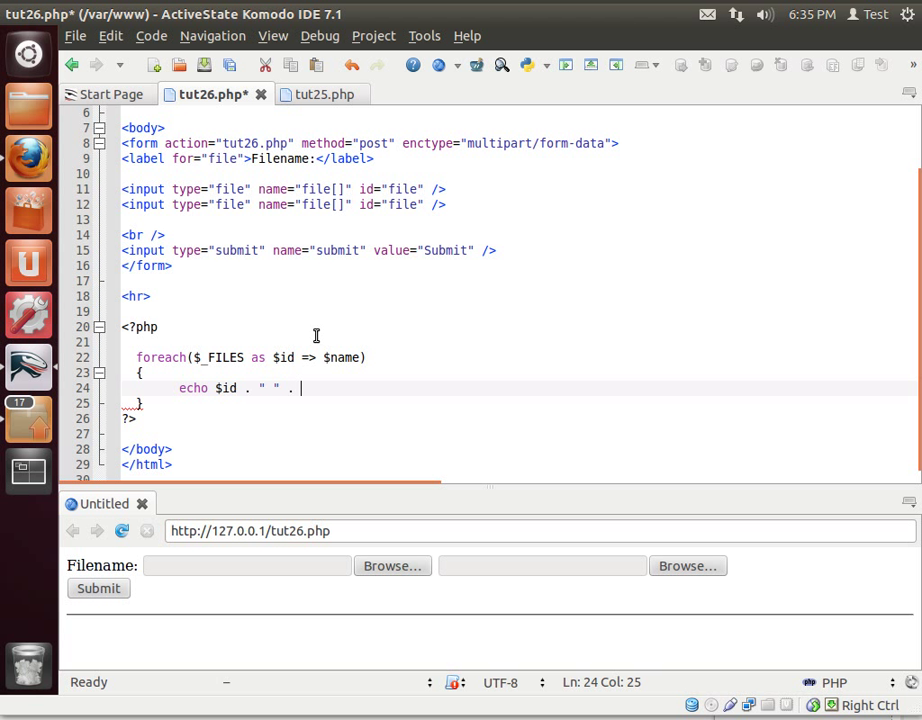
text($name;)
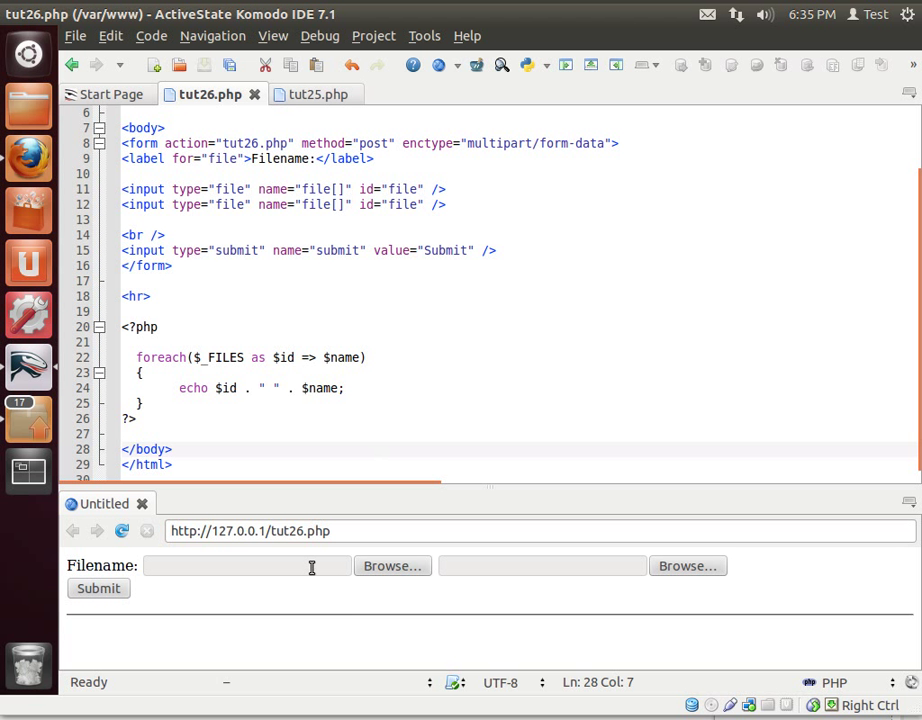
- Select icon1.jpeg and icon2.jpeg in the two file fields and submit the form
click(392, 566)
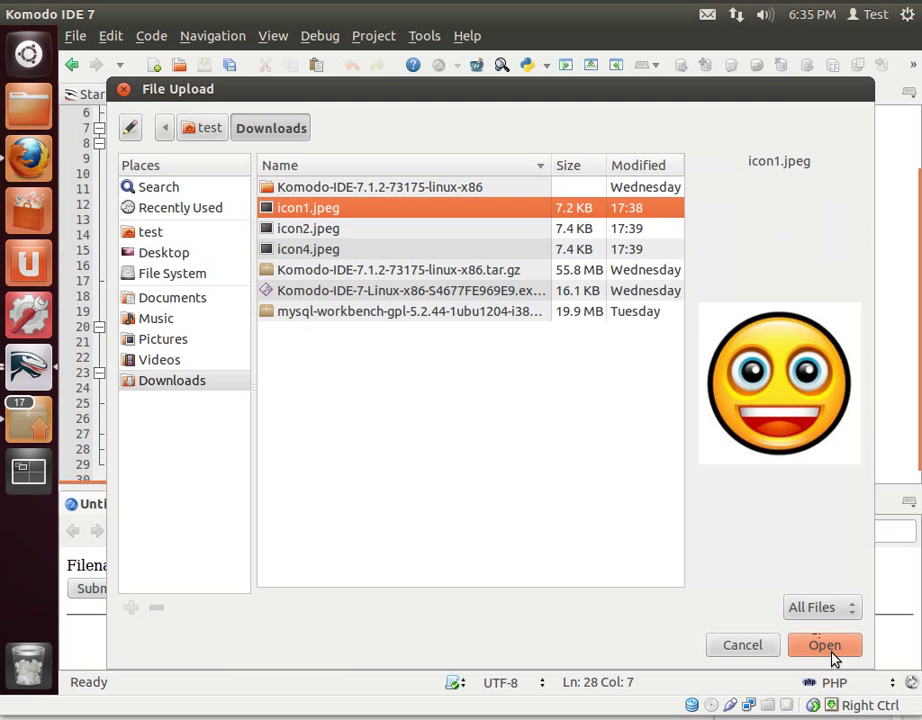
click(824, 644)
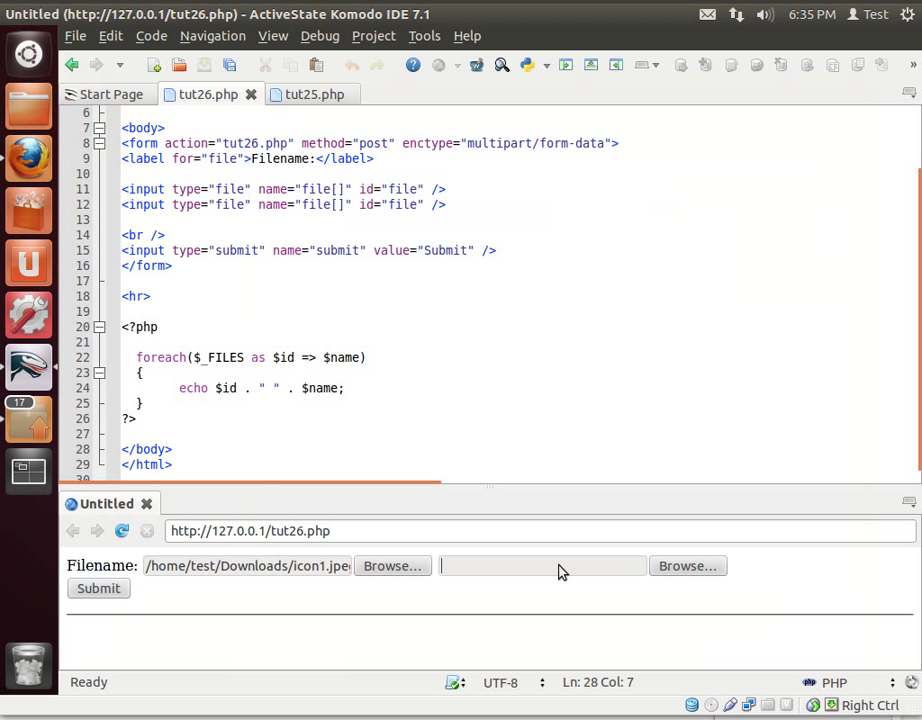
click(688, 566)
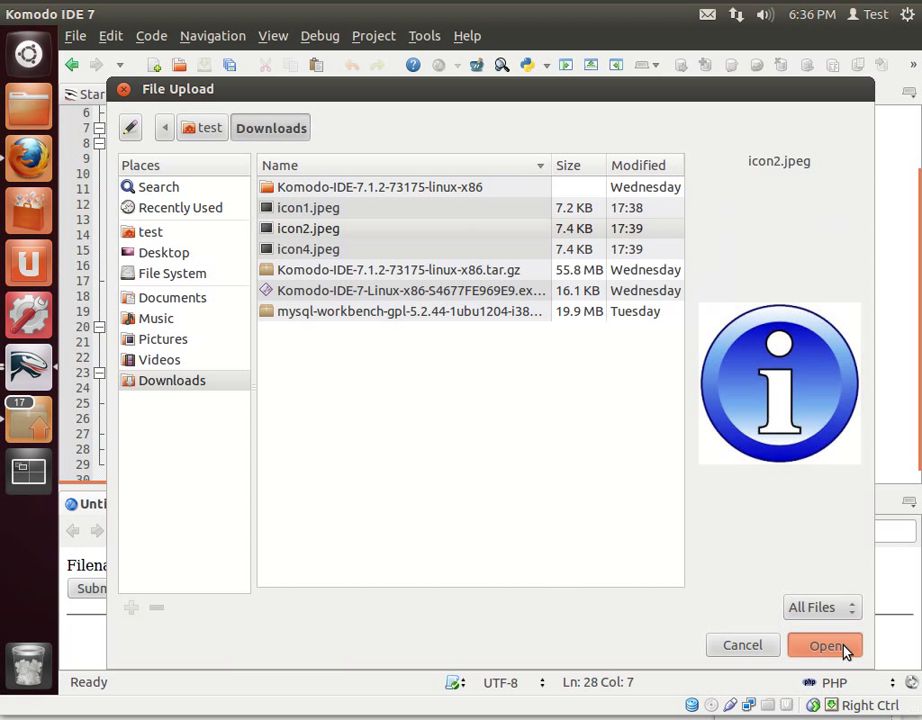
click(824, 644)
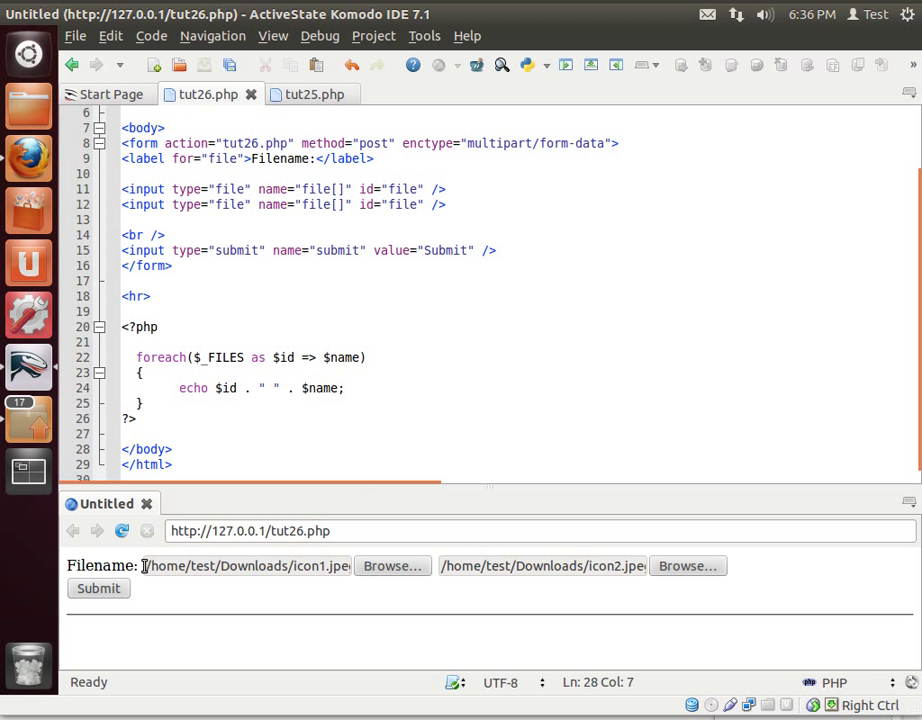
click(98, 588)
text([)
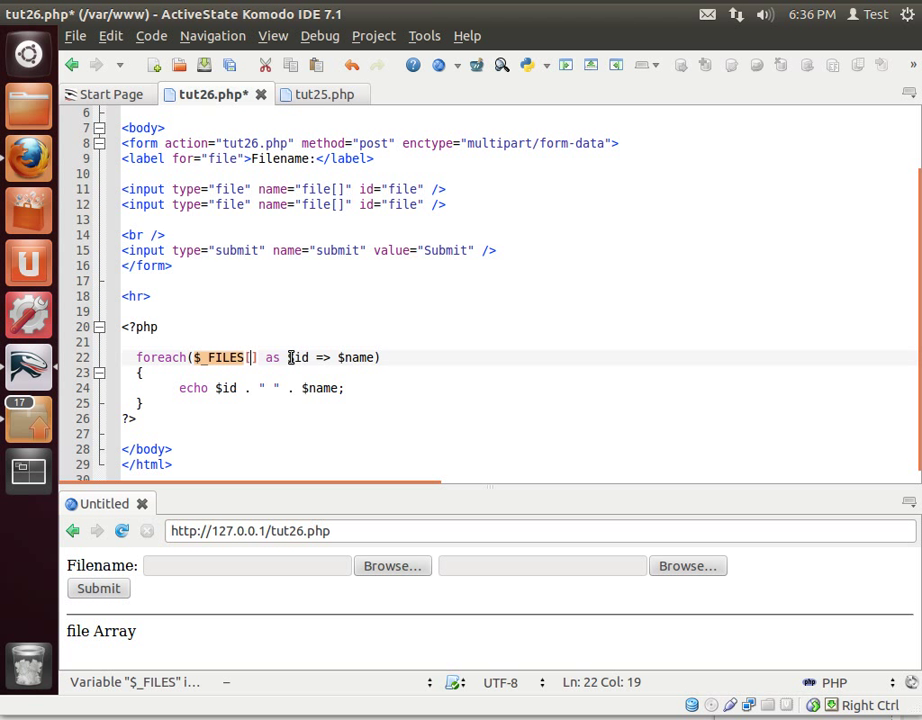
- Loop over $_FILES['file']['name'] instead and resend the upload to test
text(')
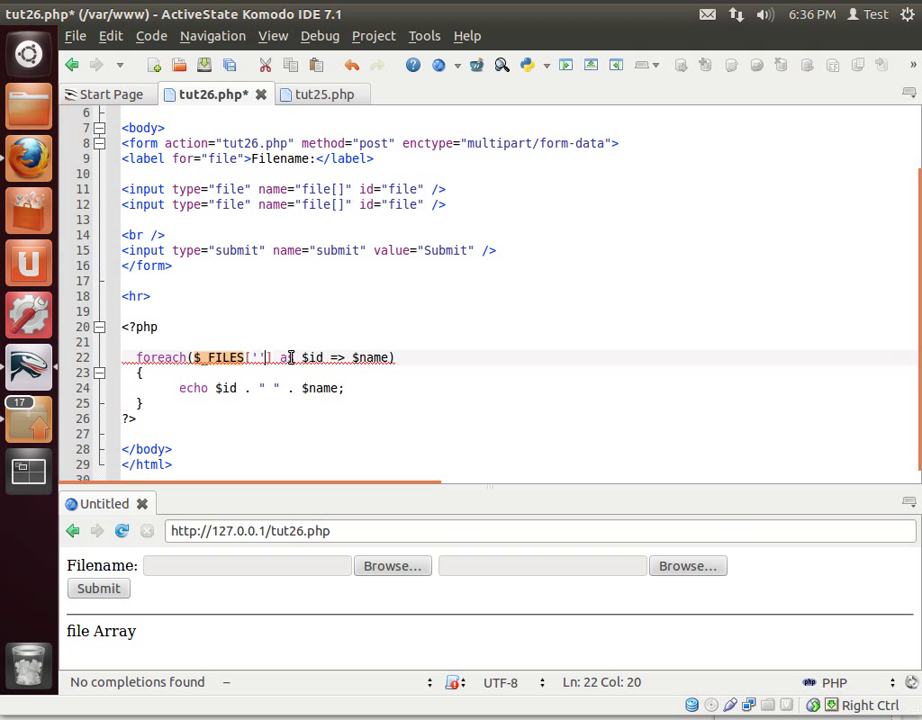
text(file)
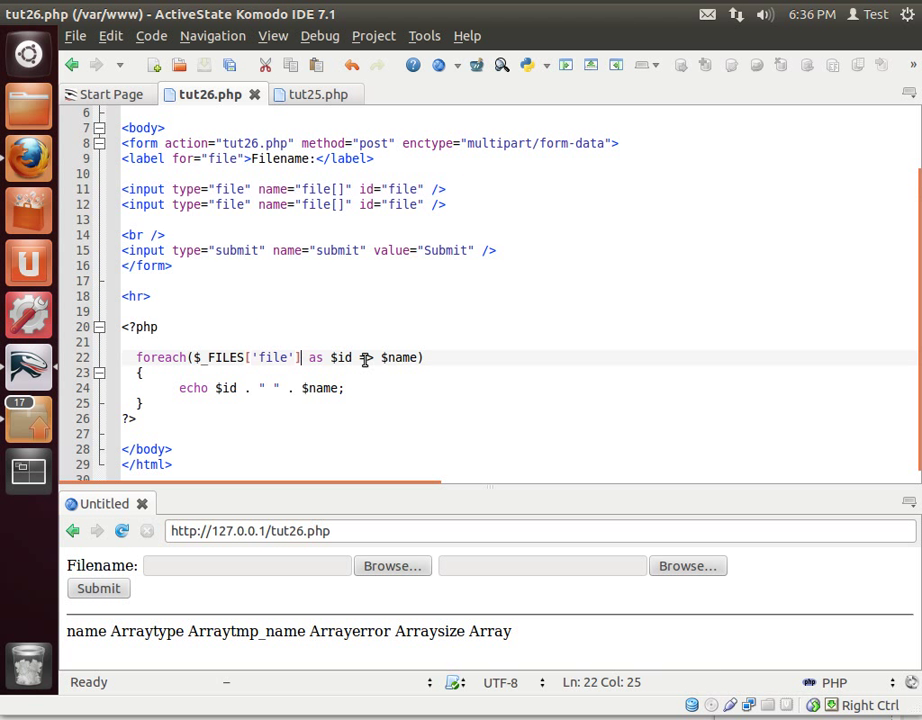
text([])
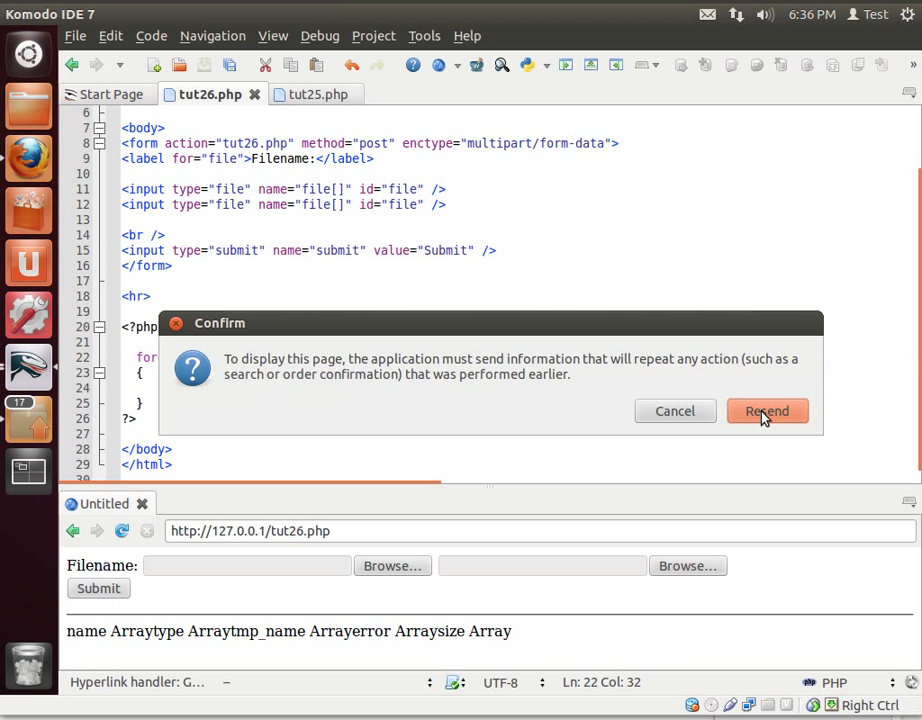
click(768, 410)
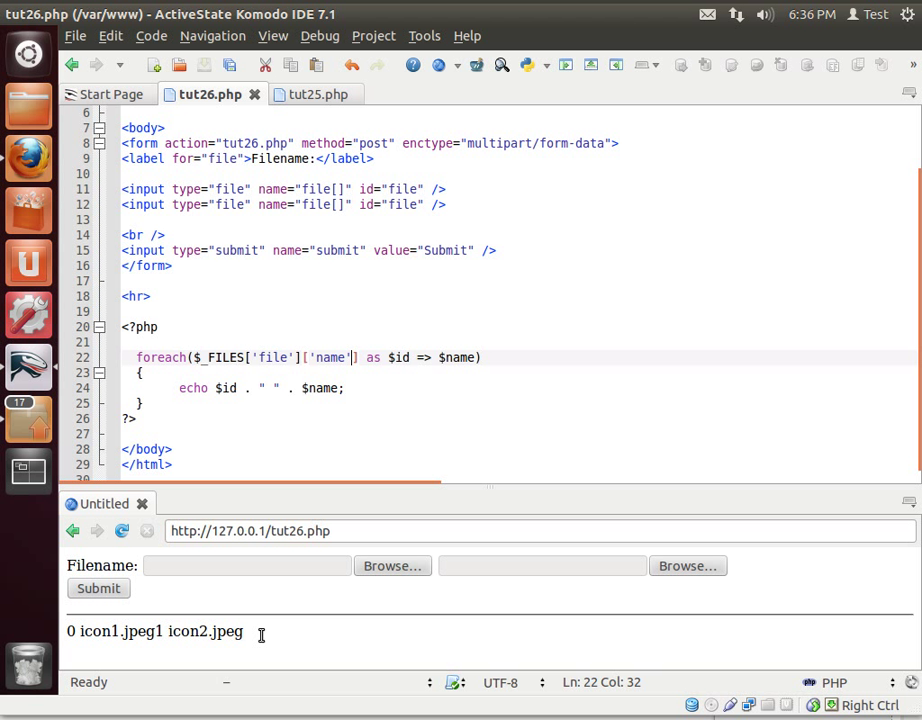
- Append . "<br>" to the echo so each name prints on its own line, and resend
text(.)
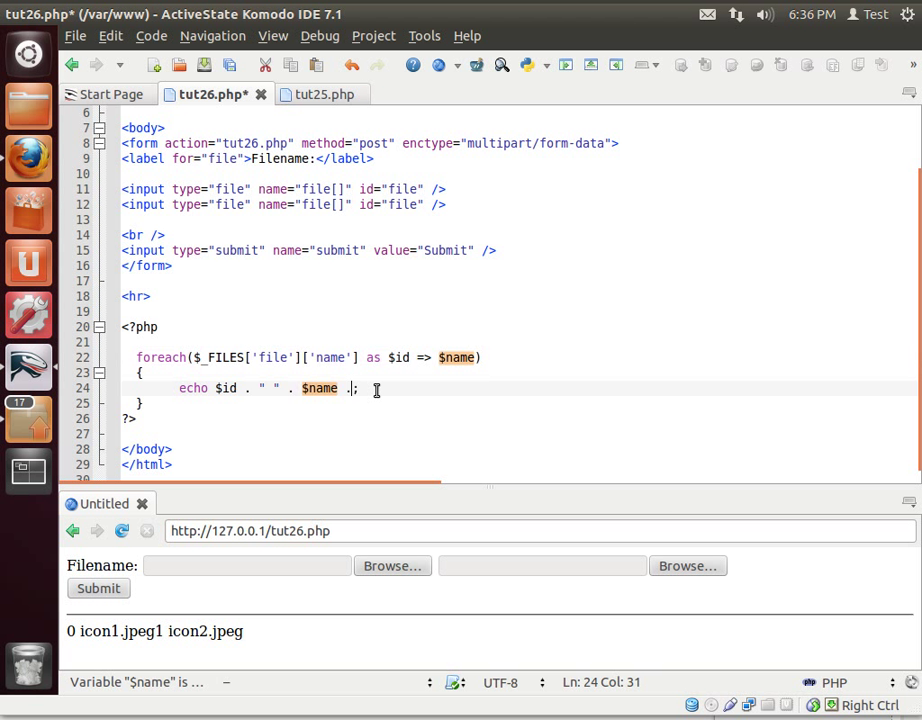
text("")
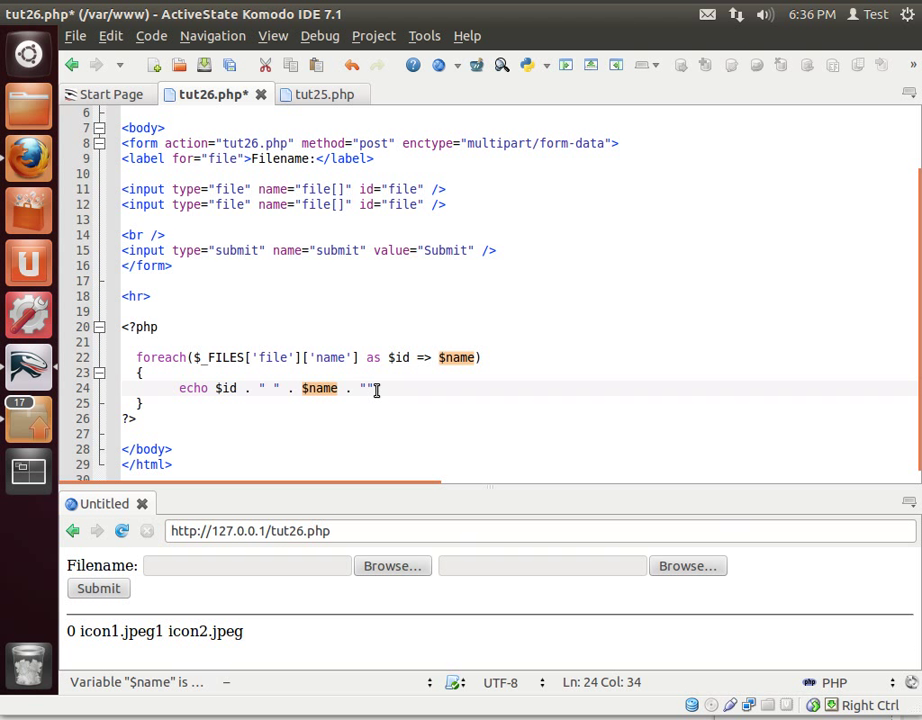
text(<br>)
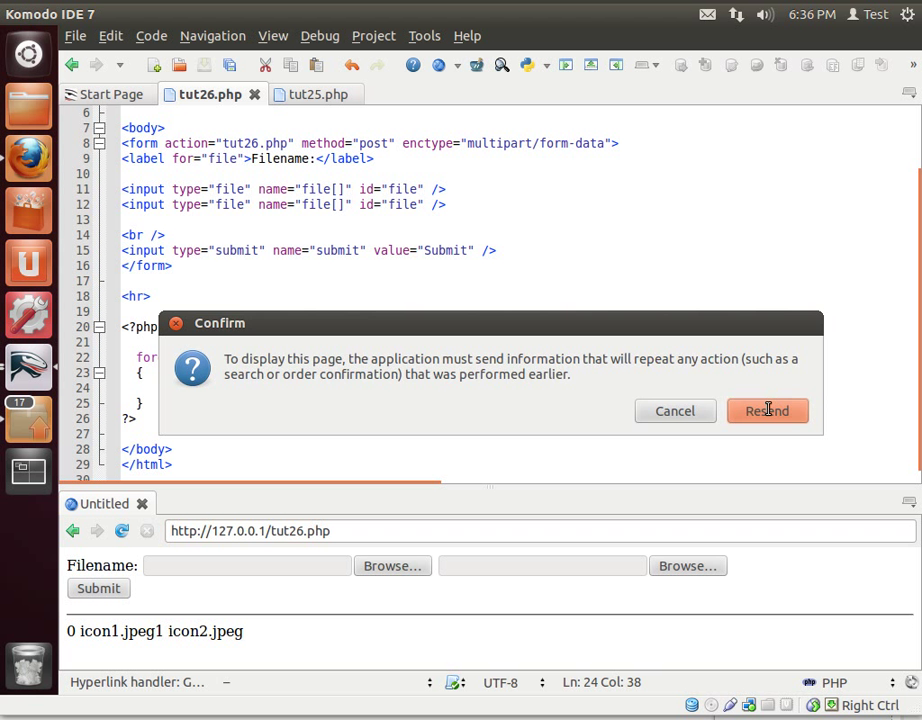
click(768, 412)
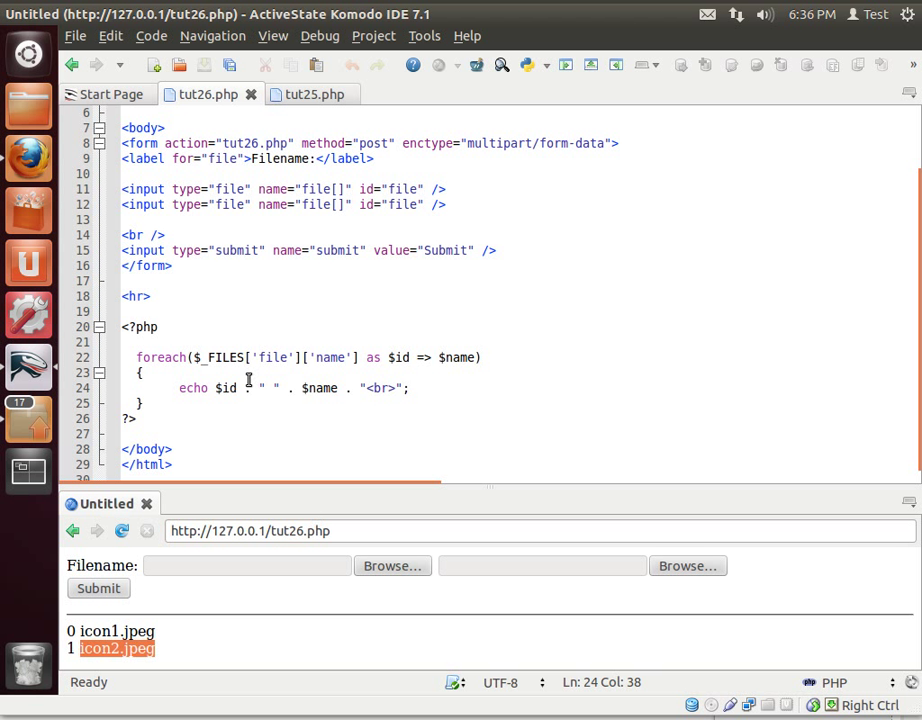
mouse_move(424, 358)
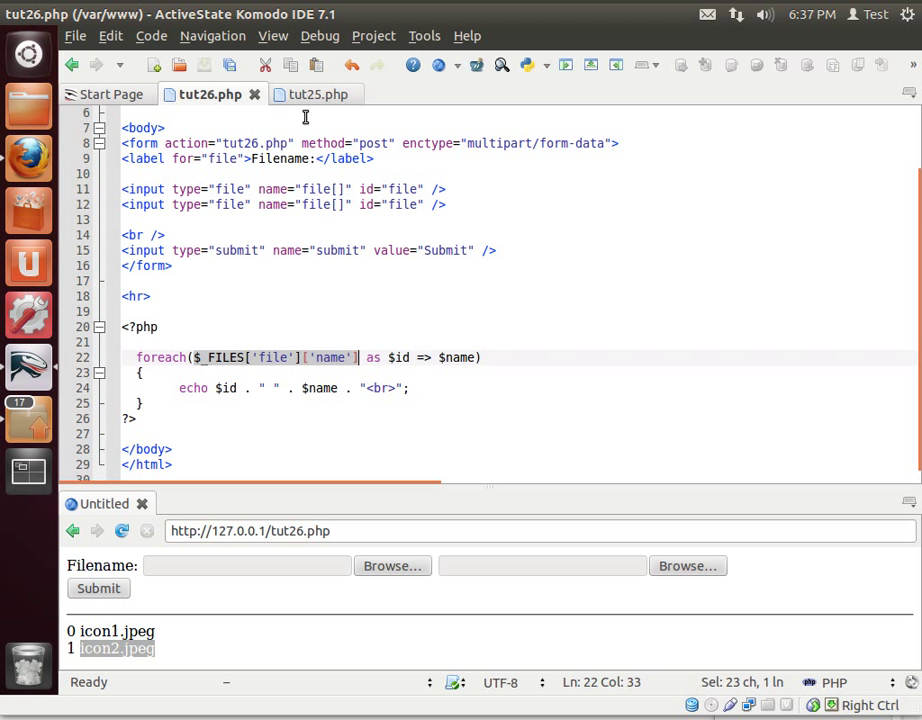
- Check tut25.php's echo lines, then return to tut26.php to extend the loop
click(314, 94)
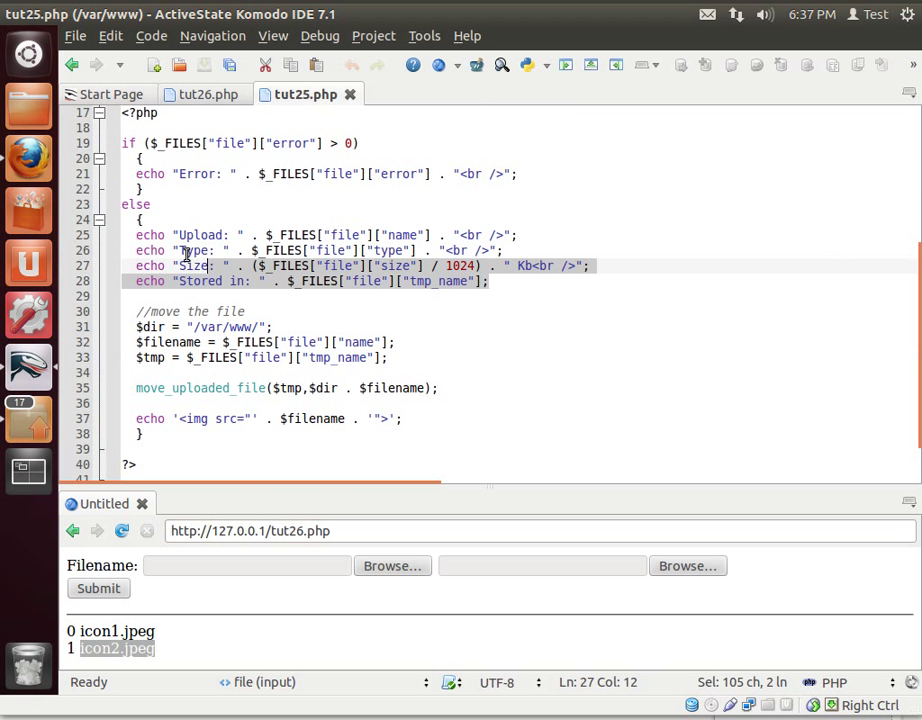
click(204, 94)
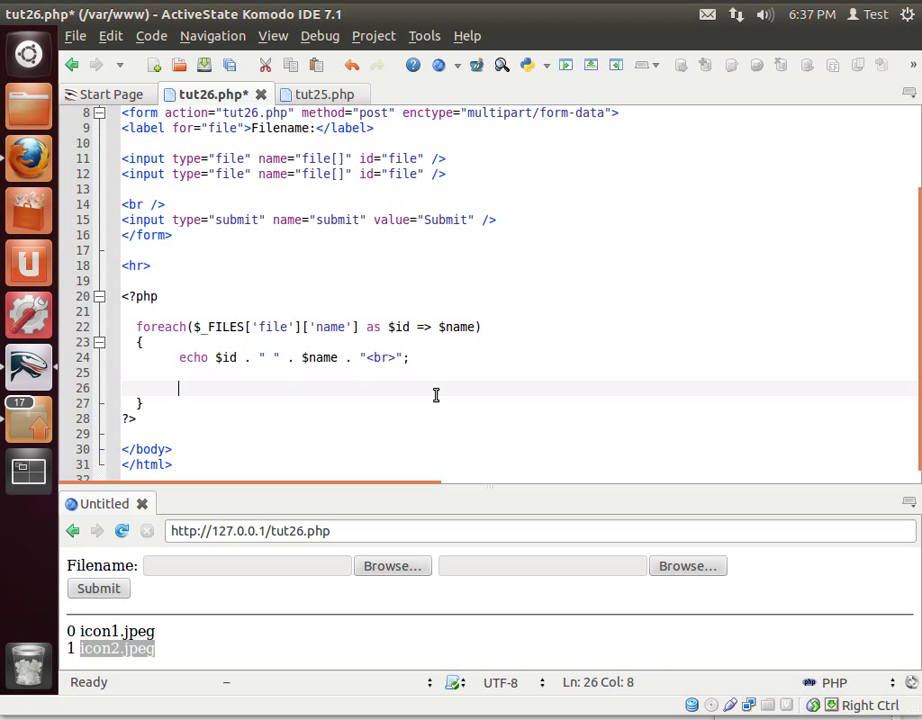
- Index the Upload, Type, Size and Stored-in echoes by [$id], save and rerun the preview
text(echo "")
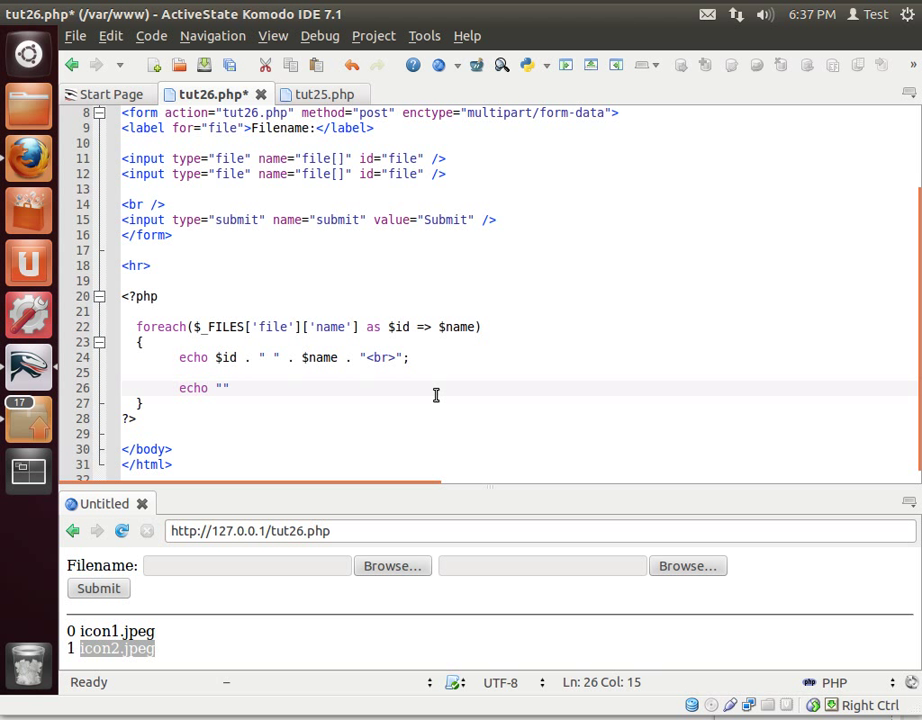
text(;)
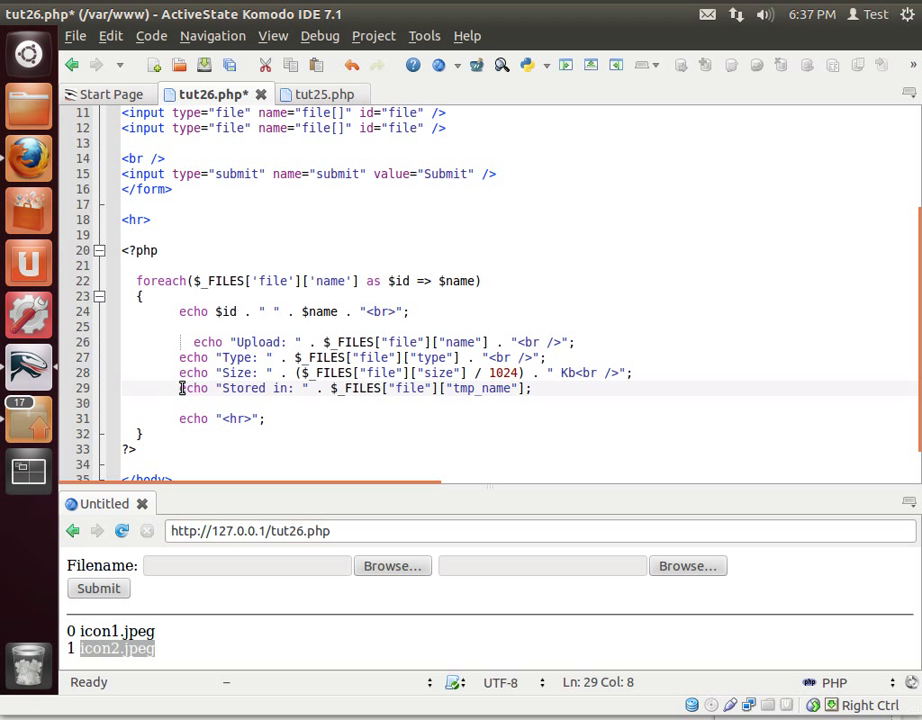
click(180, 342)
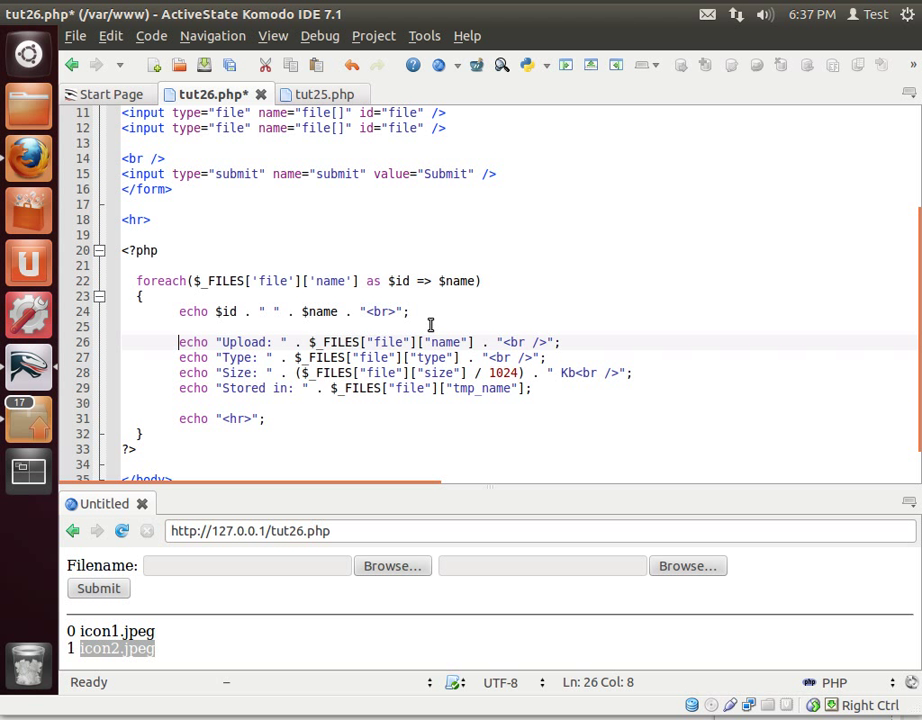
drag(412, 342, 478, 342)
text([)
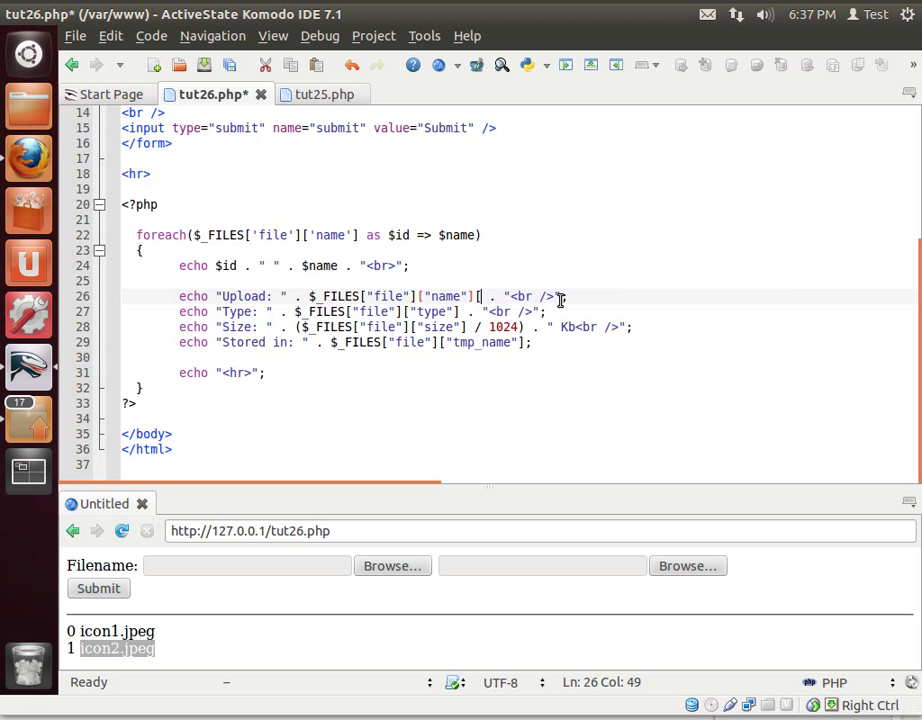
text($id)
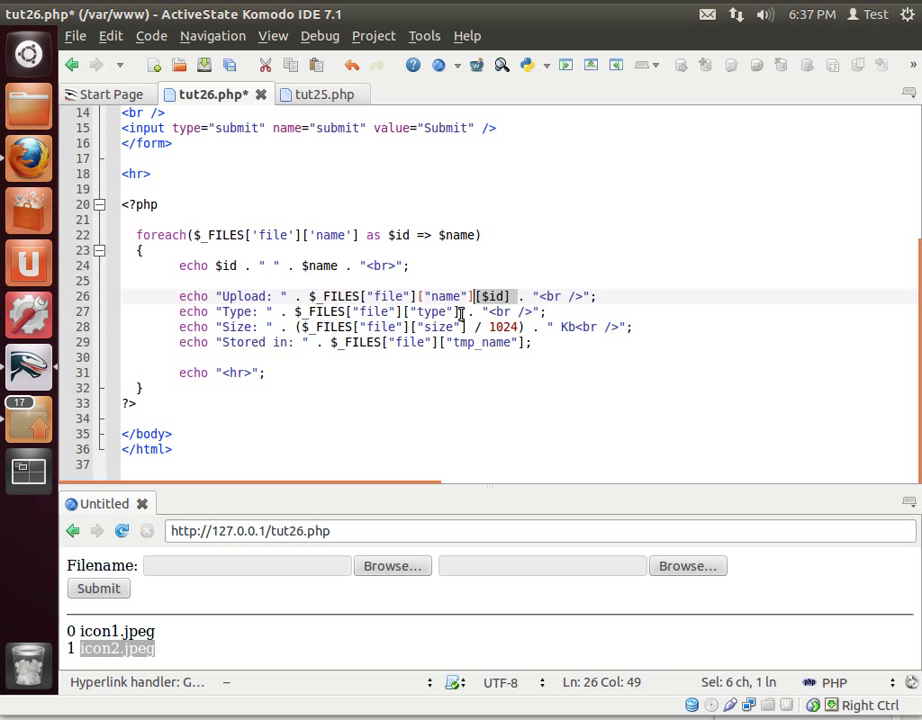
text([$id])
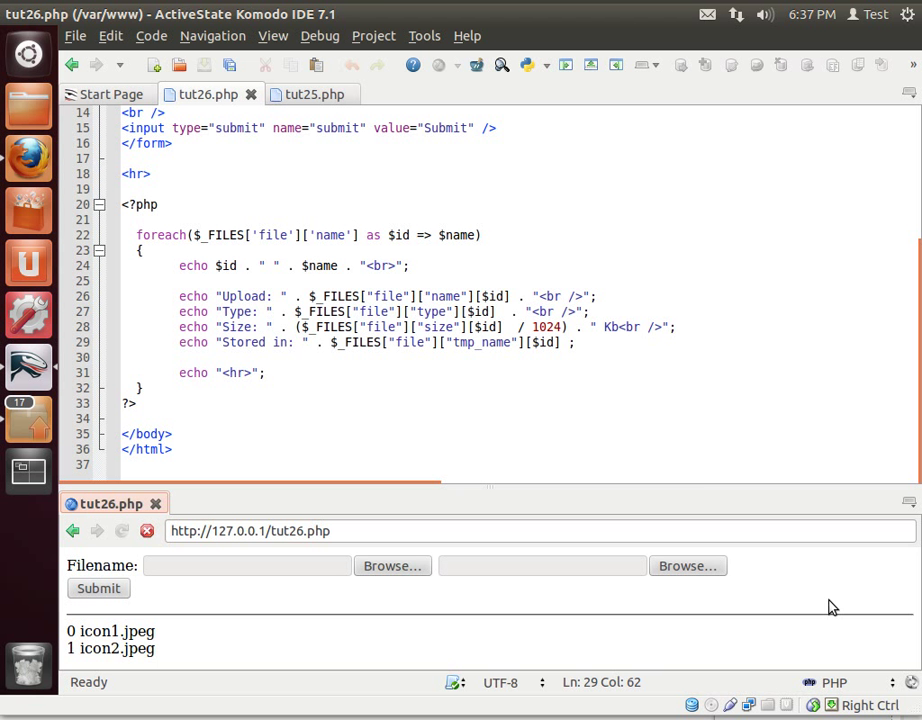
click(98, 588)
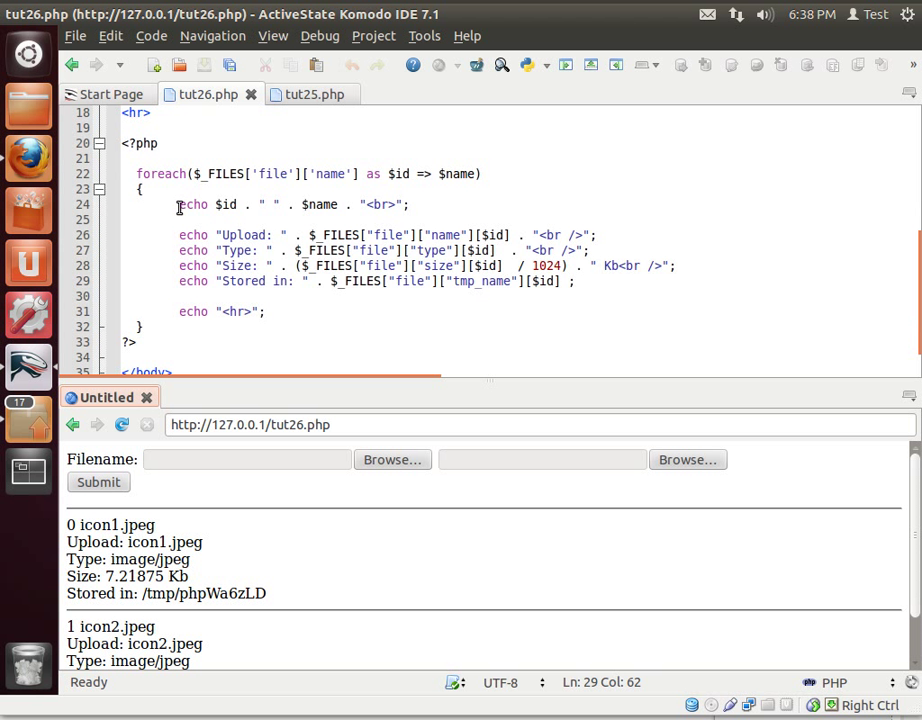
- Comment out the $id/$name echo with // and resend so only each file's details are listed
text(//)
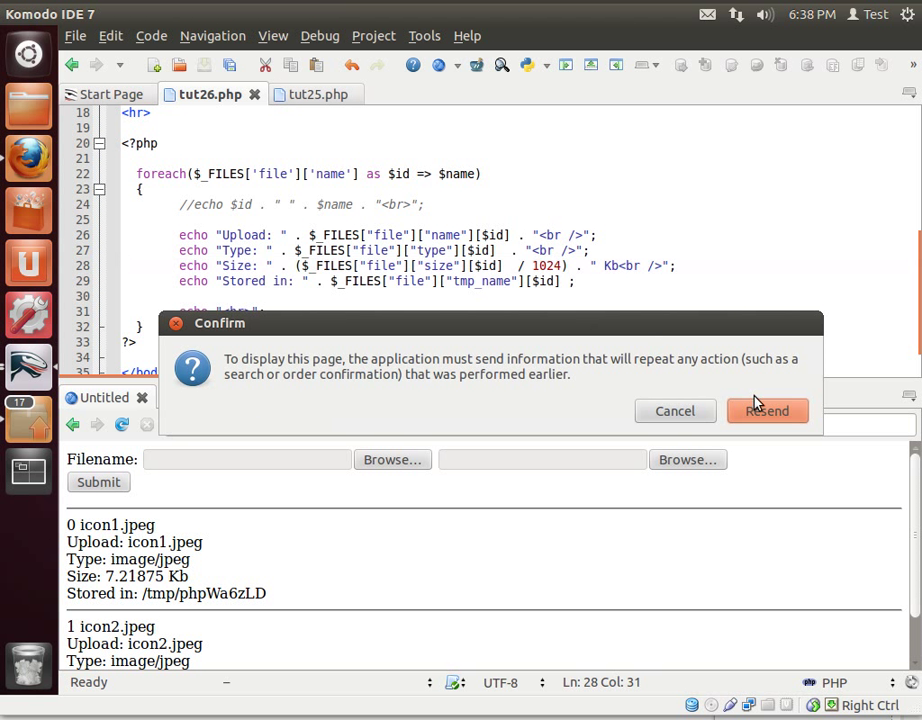
click(768, 412)
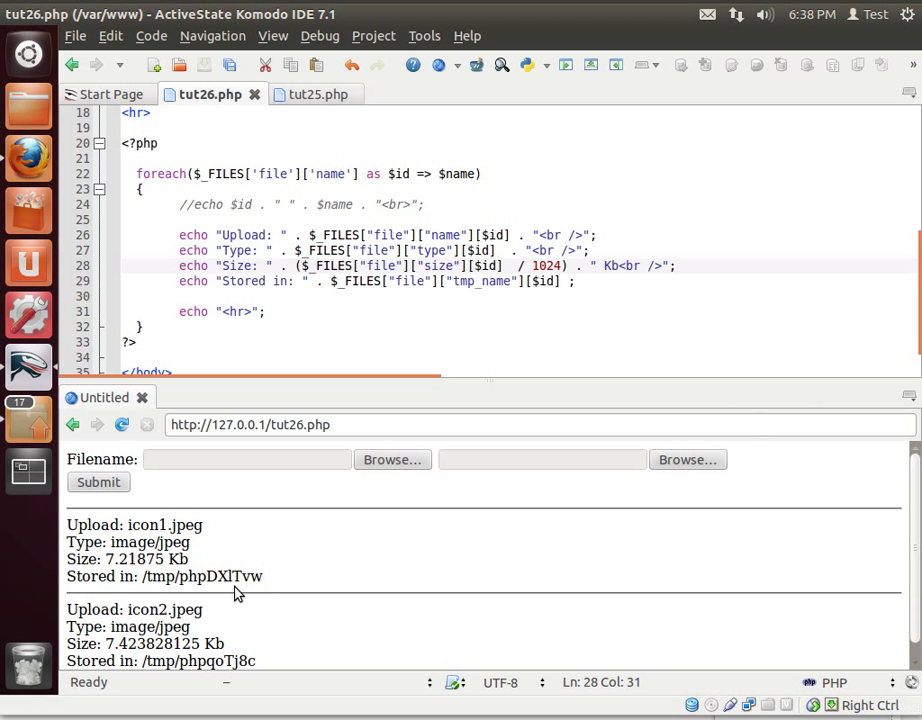
double_click(164, 524)
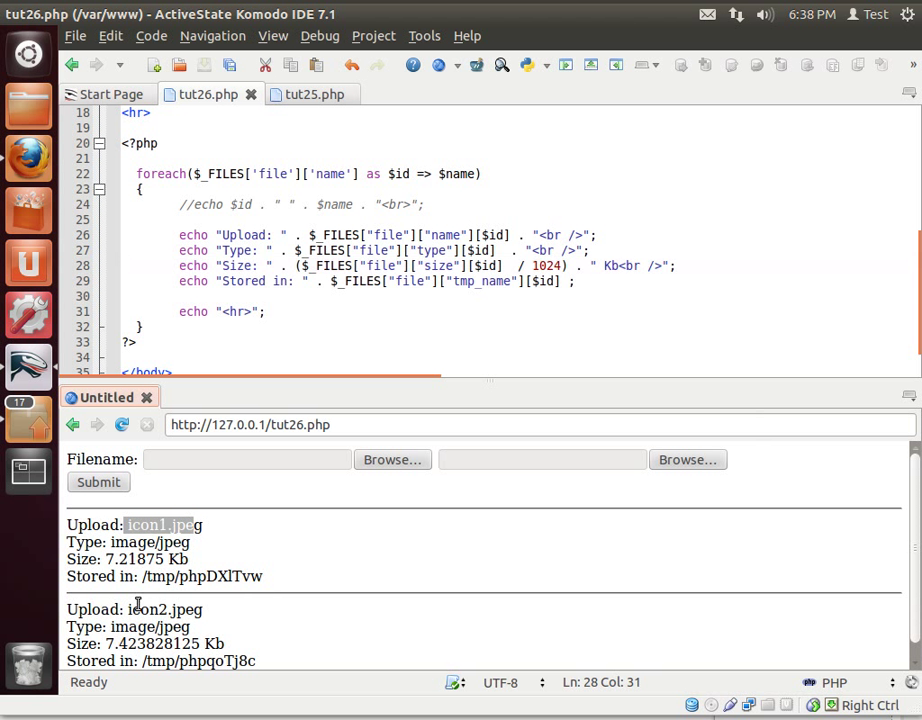
double_click(164, 608)
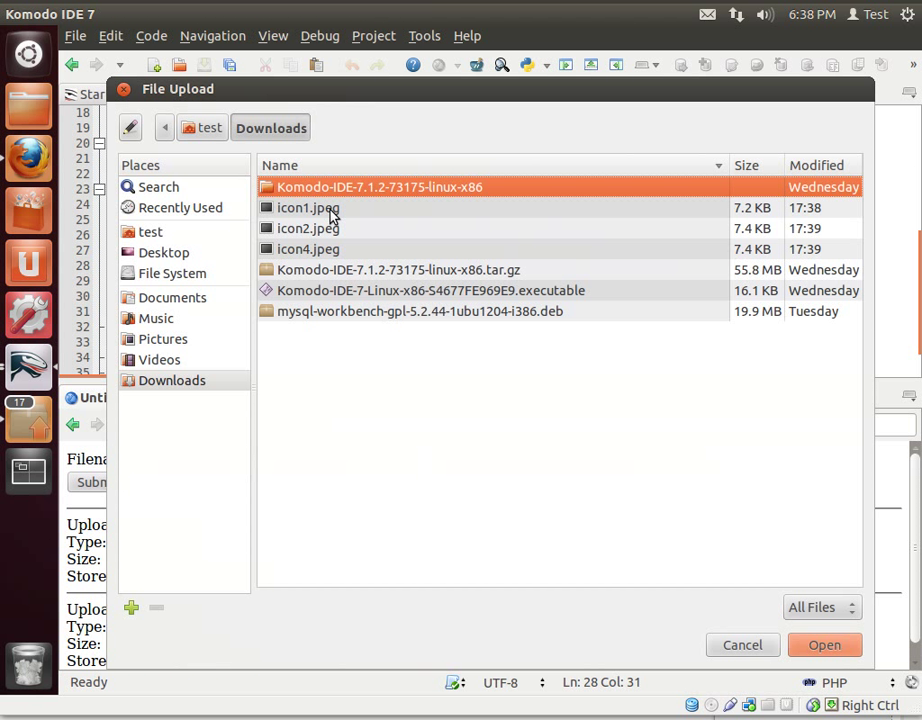
- Upload icon4.jpeg and the Komodo executable from Downloads through the two file fields
click(308, 206)
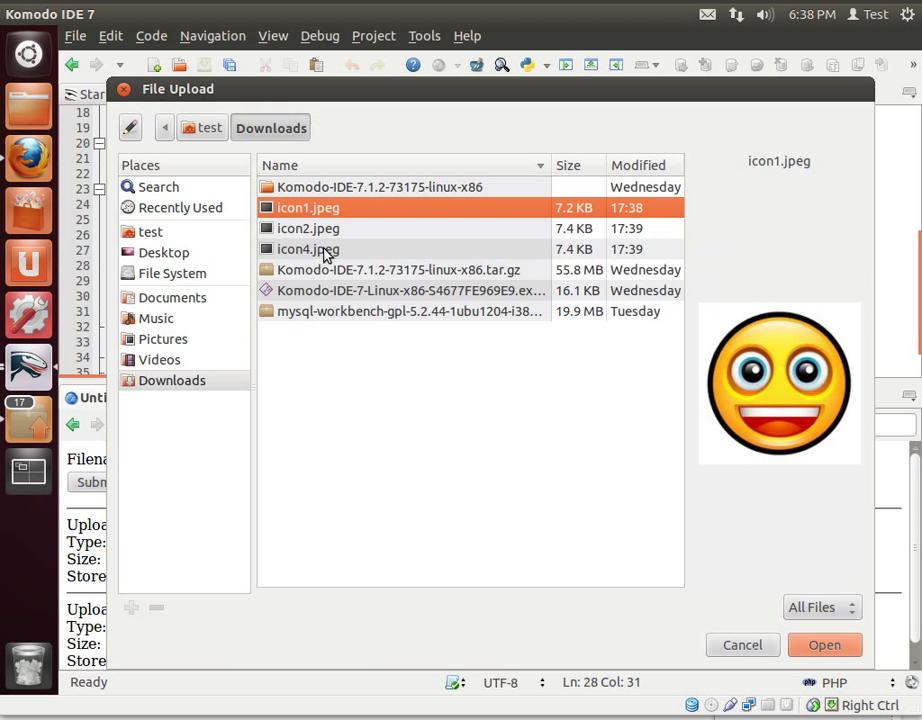
click(310, 248)
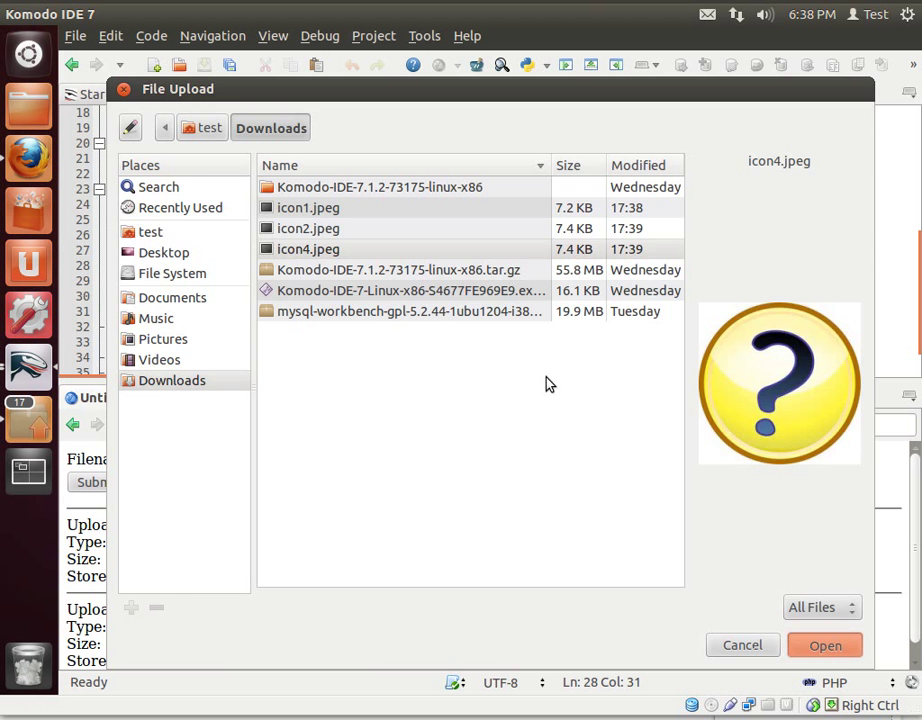
click(742, 644)
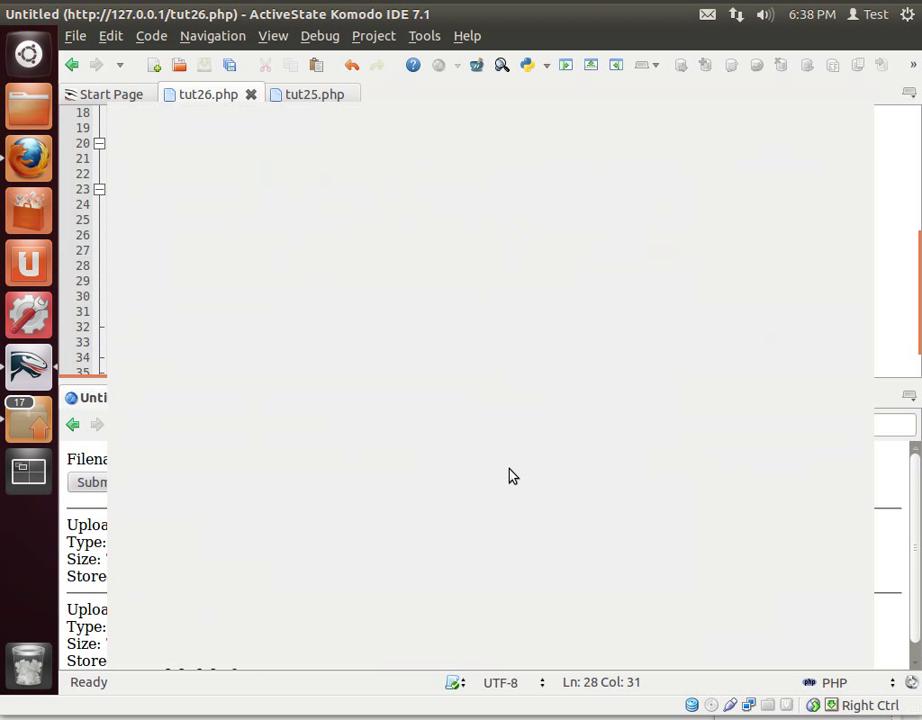
click(92, 482)
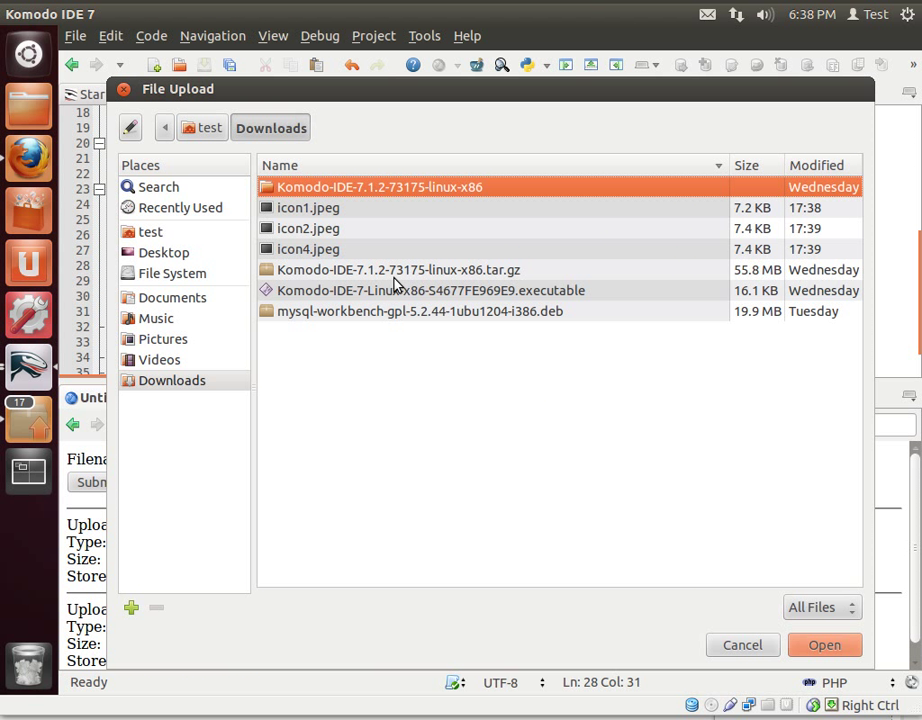
click(436, 290)
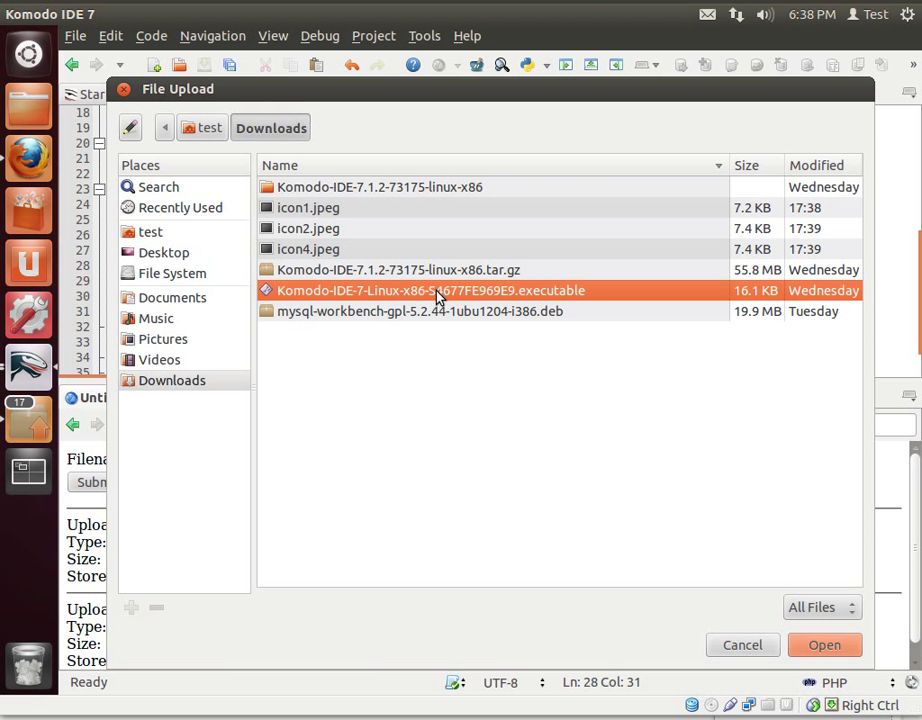
click(824, 644)
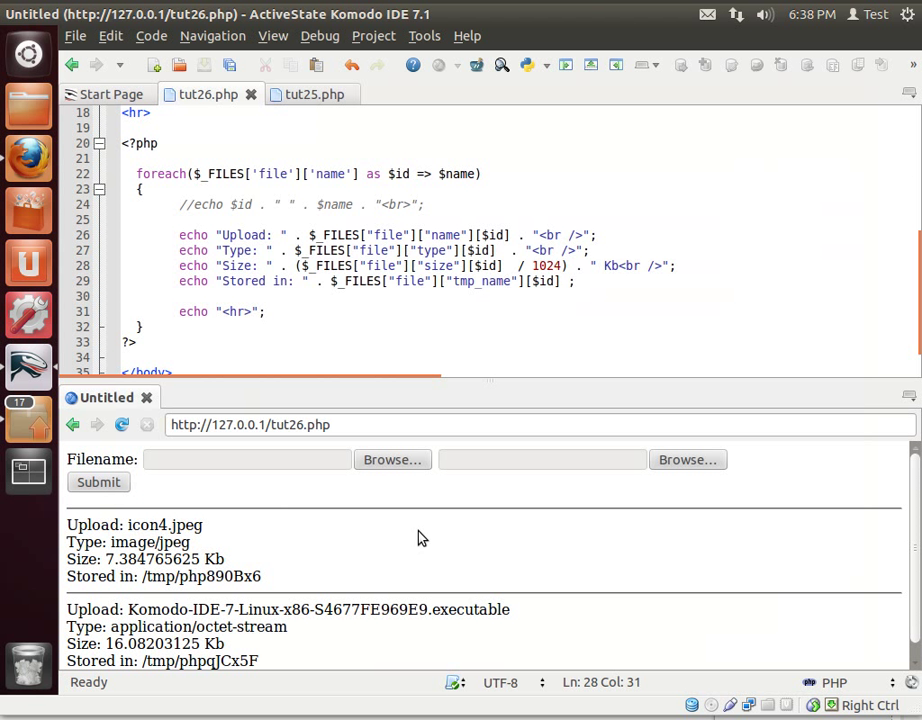
mouse_move(176, 562)
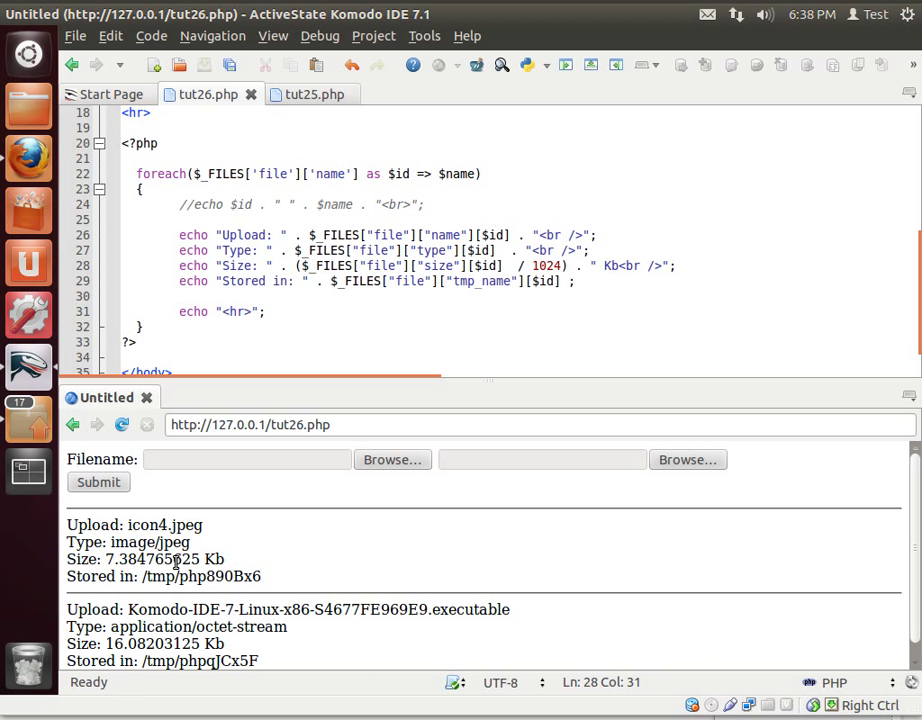
mouse_move(168, 568)
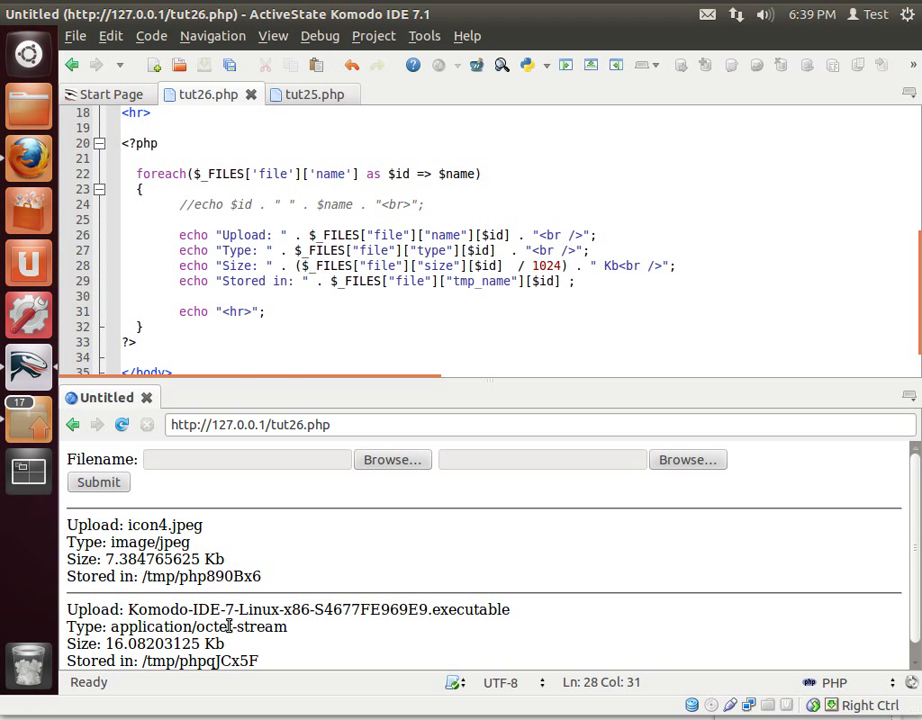
click(300, 94)
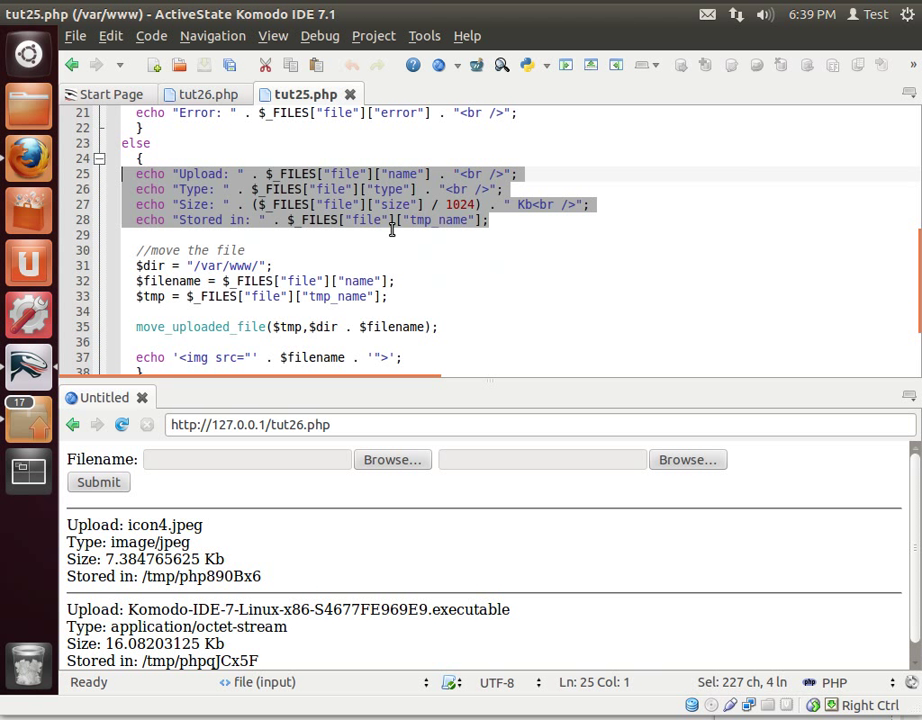
scroll(down, 3)
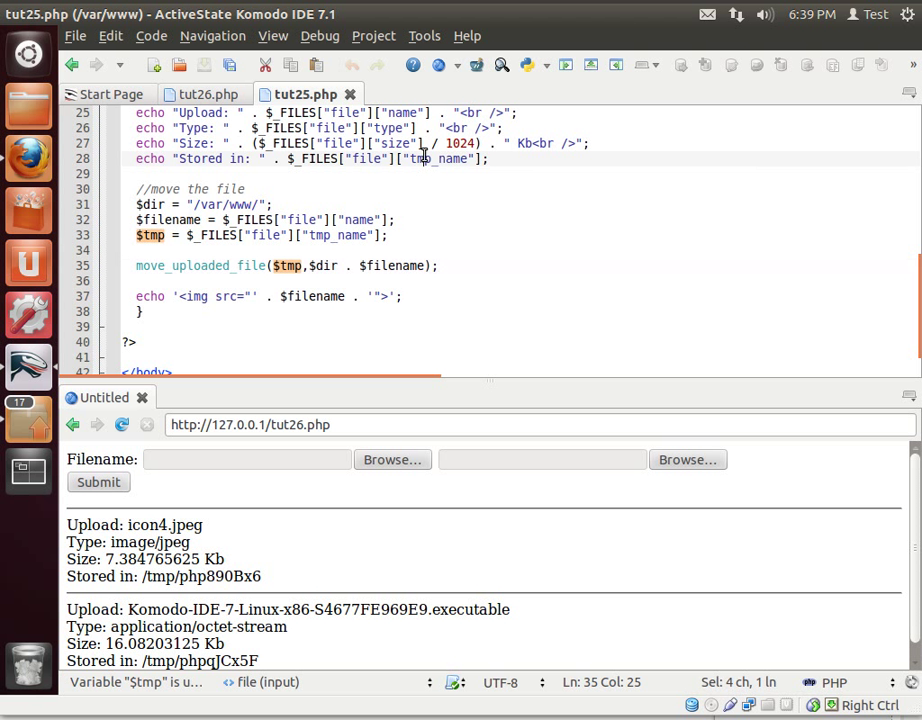
click(200, 94)
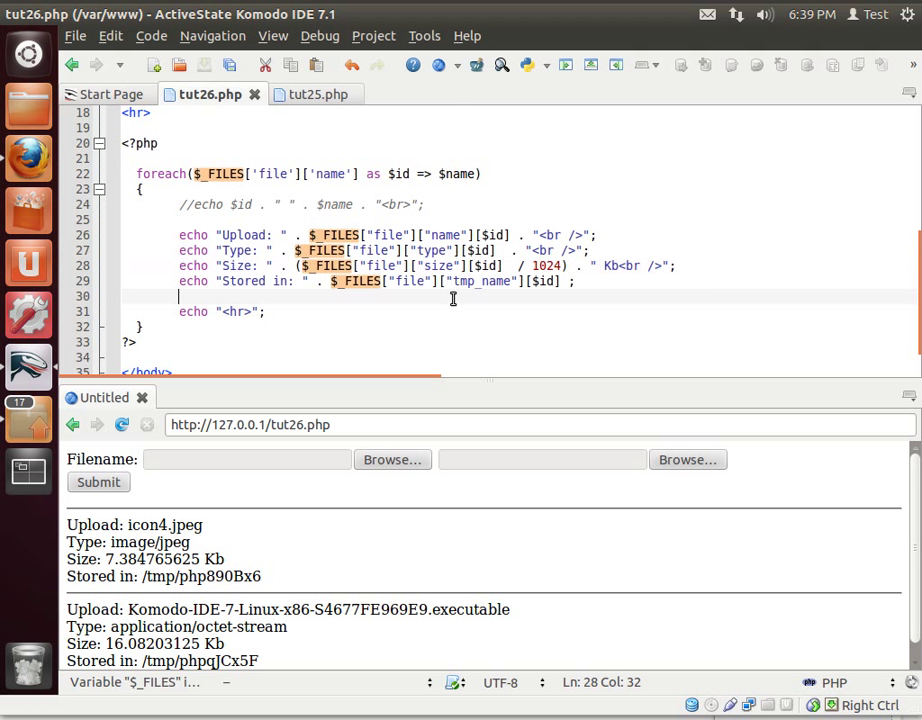
double_click(540, 280)
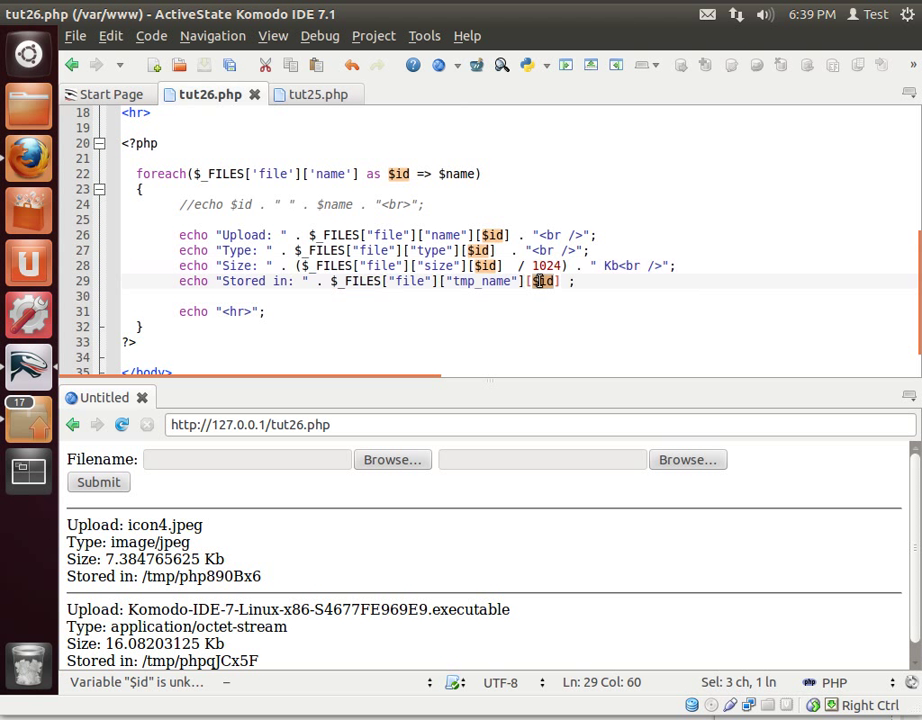